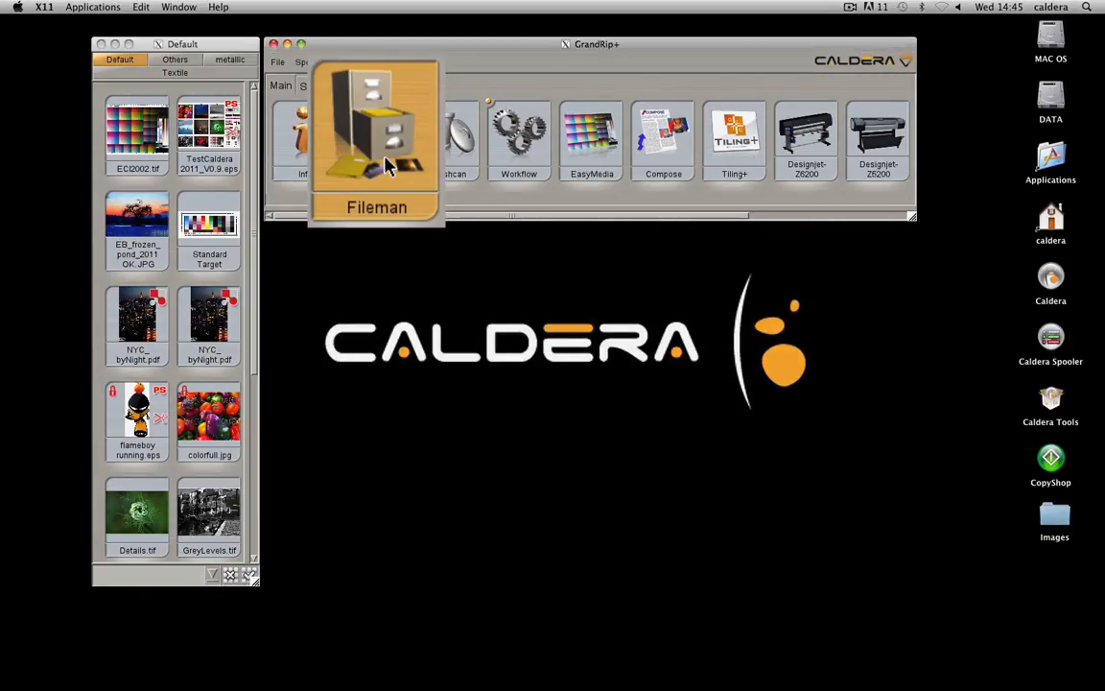
# Load CALDERA CITY-WithCut.pdf from the IMAGES DEMO folder into the Default job folder via Fileman.
pyautogui.click(374, 131)
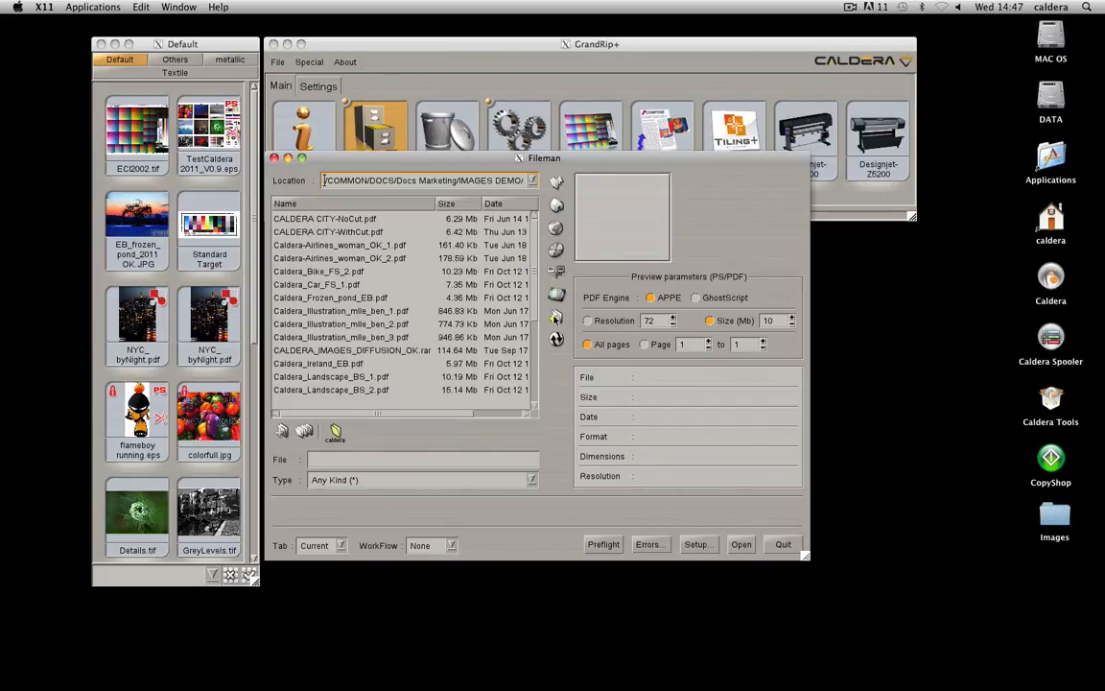
pyautogui.click(324, 219)
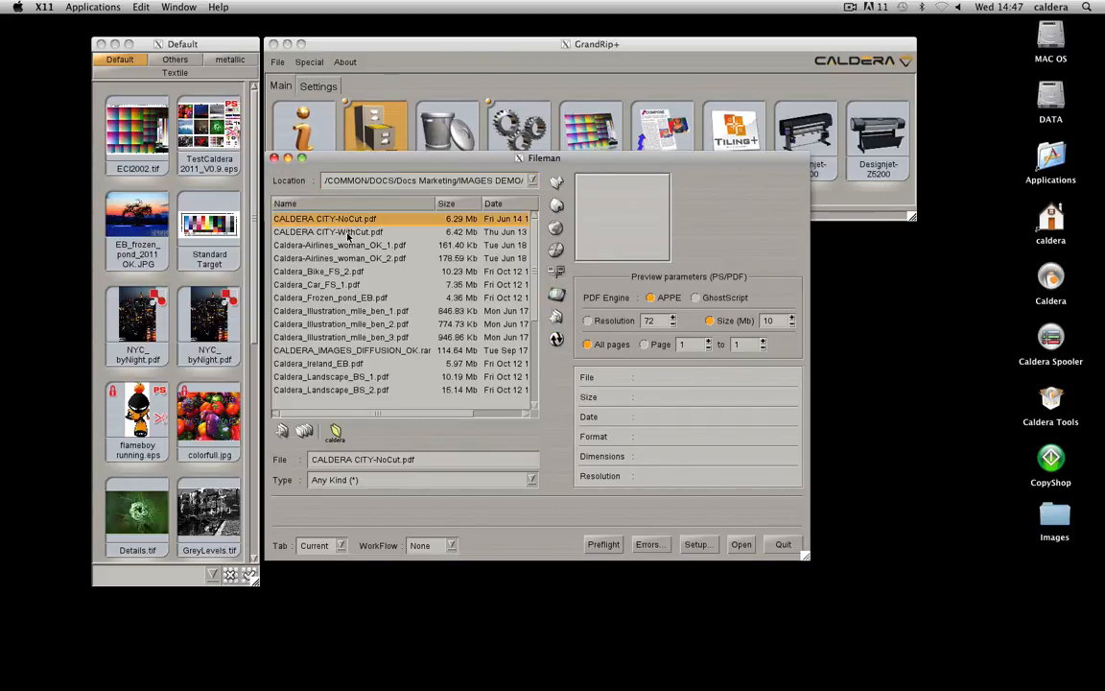
pyautogui.click(328, 230)
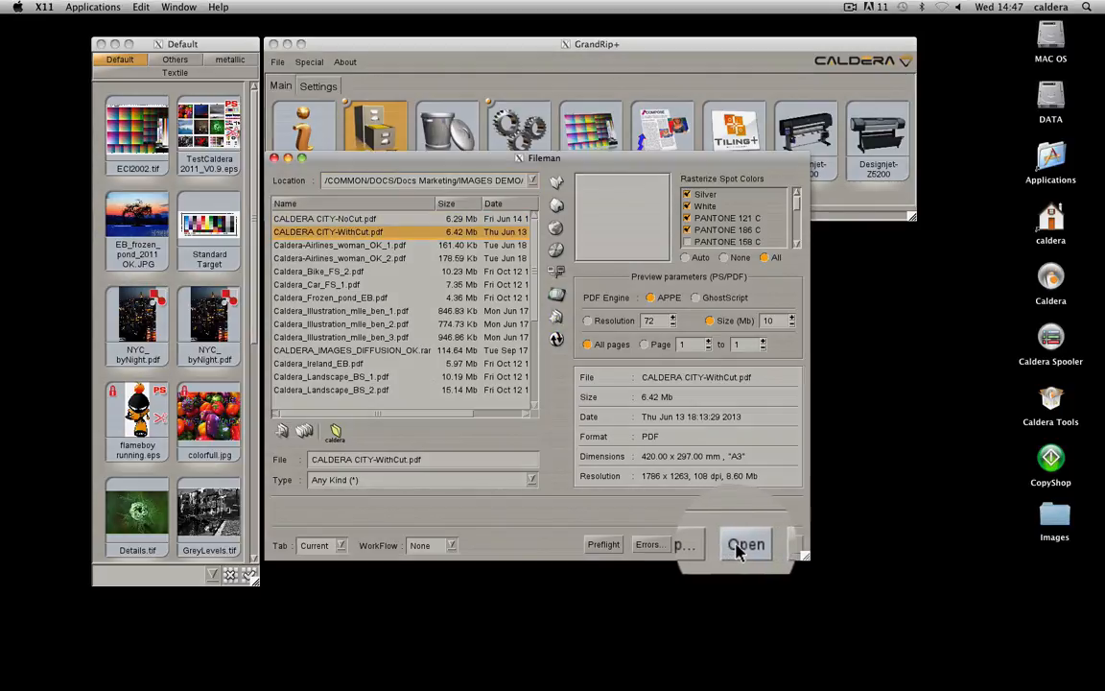
pyautogui.click(747, 545)
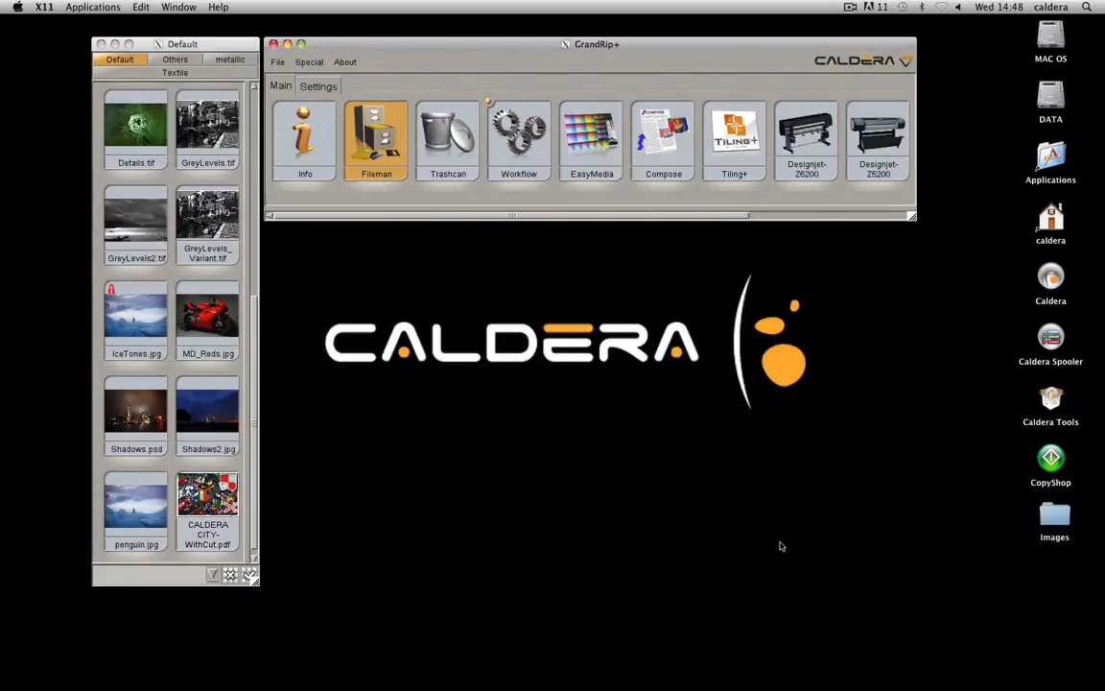
# Select the CALDERA CITY-WithCut.pdf job and reveal the HP-Latex-360 printer queue.
pyautogui.click(208, 495)
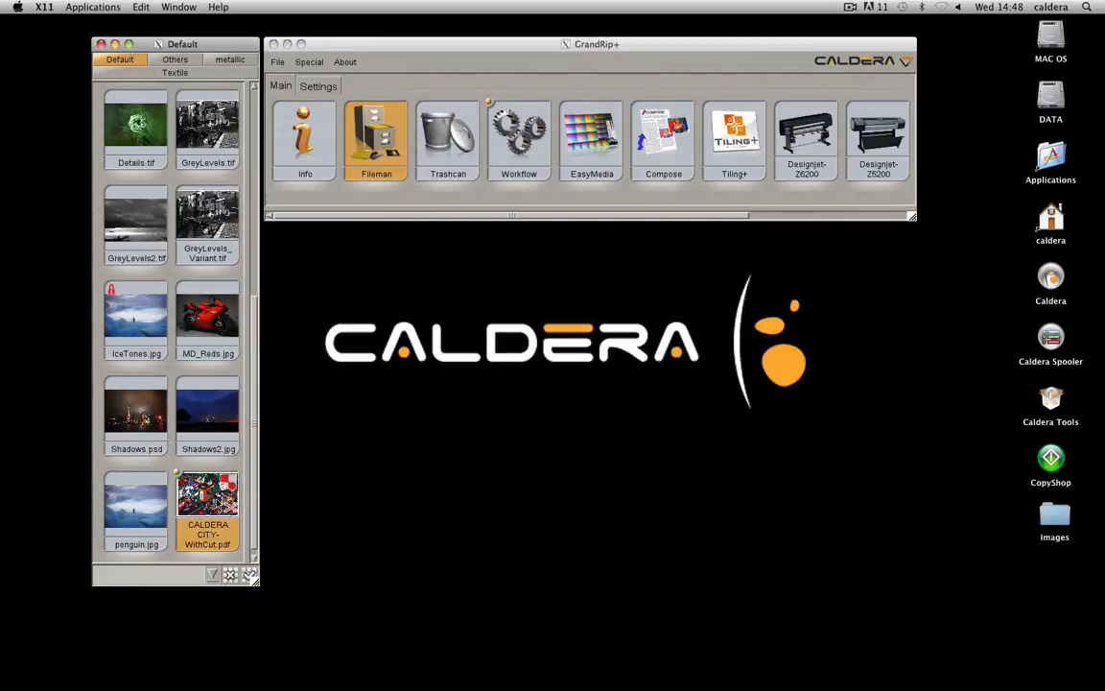
pyautogui.doubleClick(208, 495)
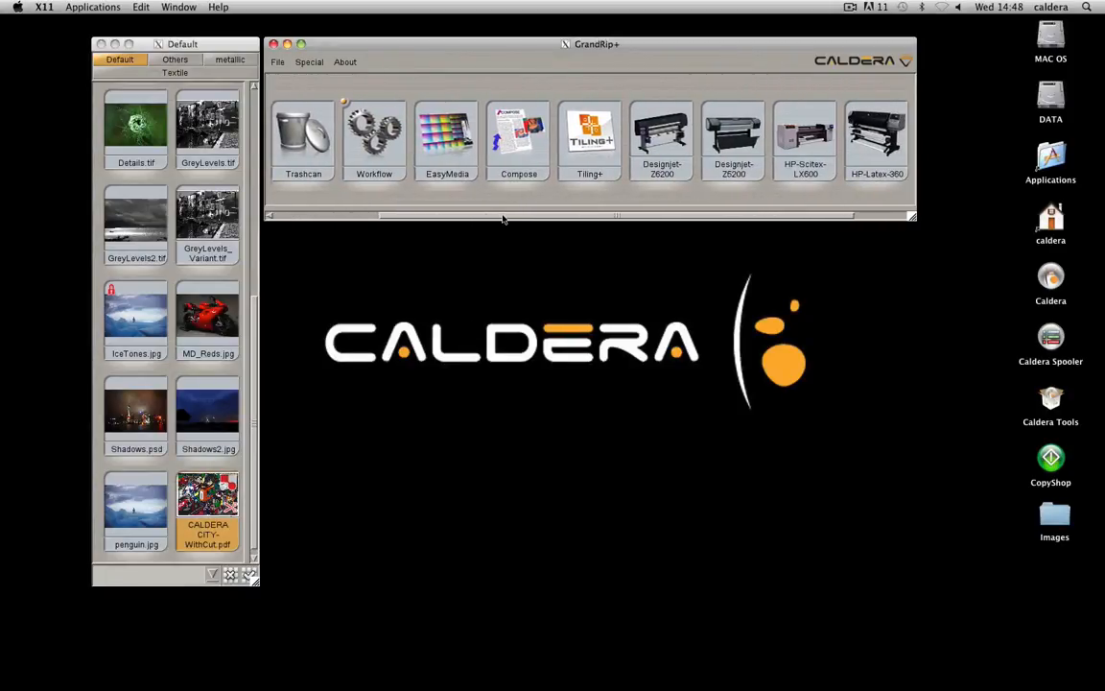
# Send the WithCut job to the HP-Latex-360 queue and bring up its colour management settings.
pyautogui.doubleClick(875, 138)
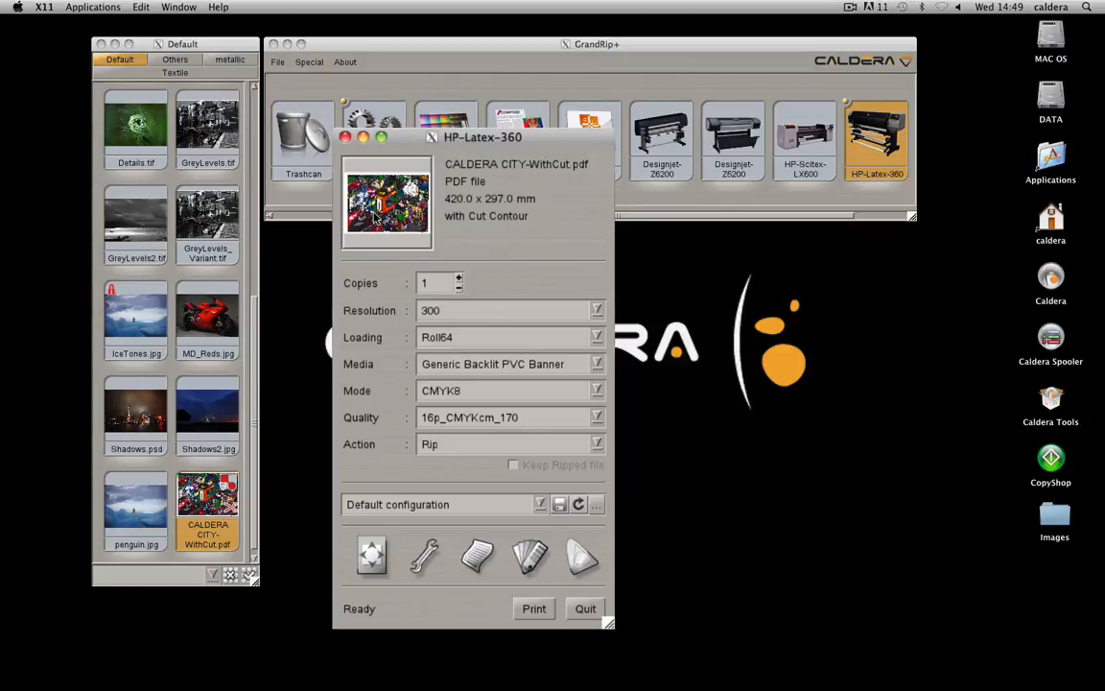
pyautogui.moveTo(382, 238)
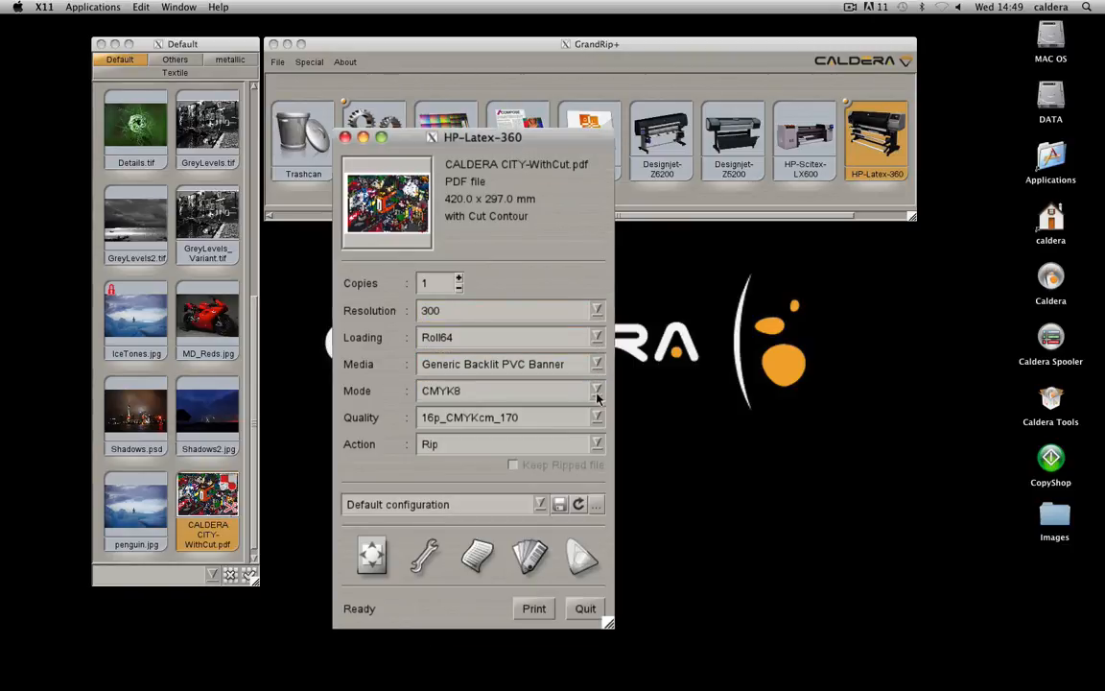
pyautogui.click(597, 443)
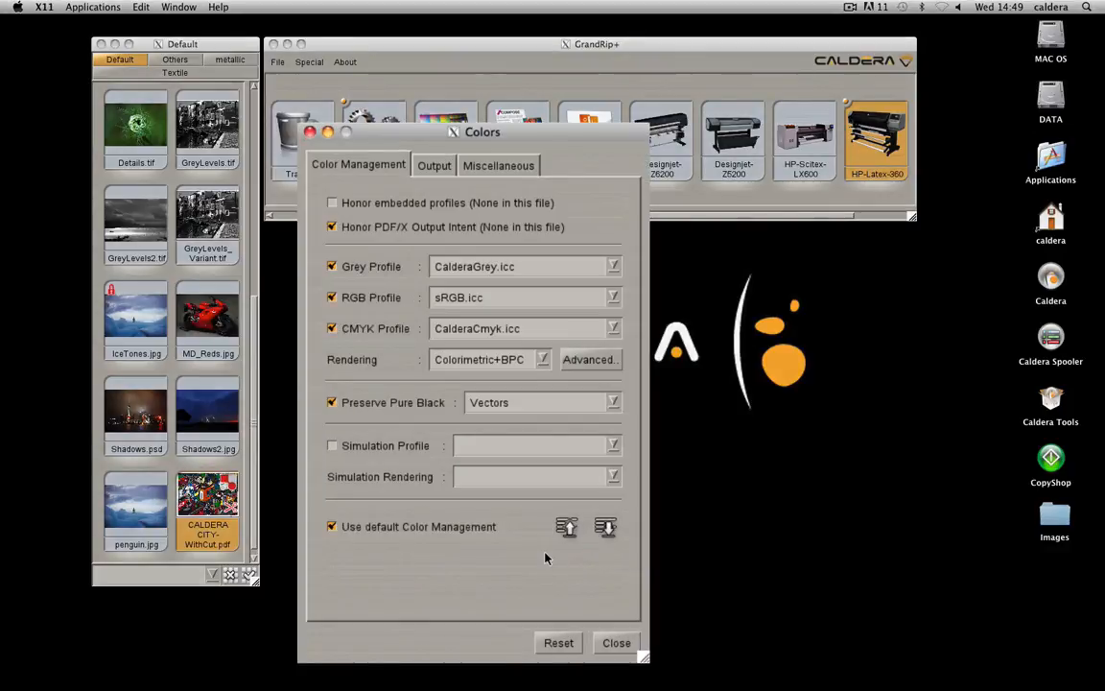
pyautogui.moveTo(547, 560)
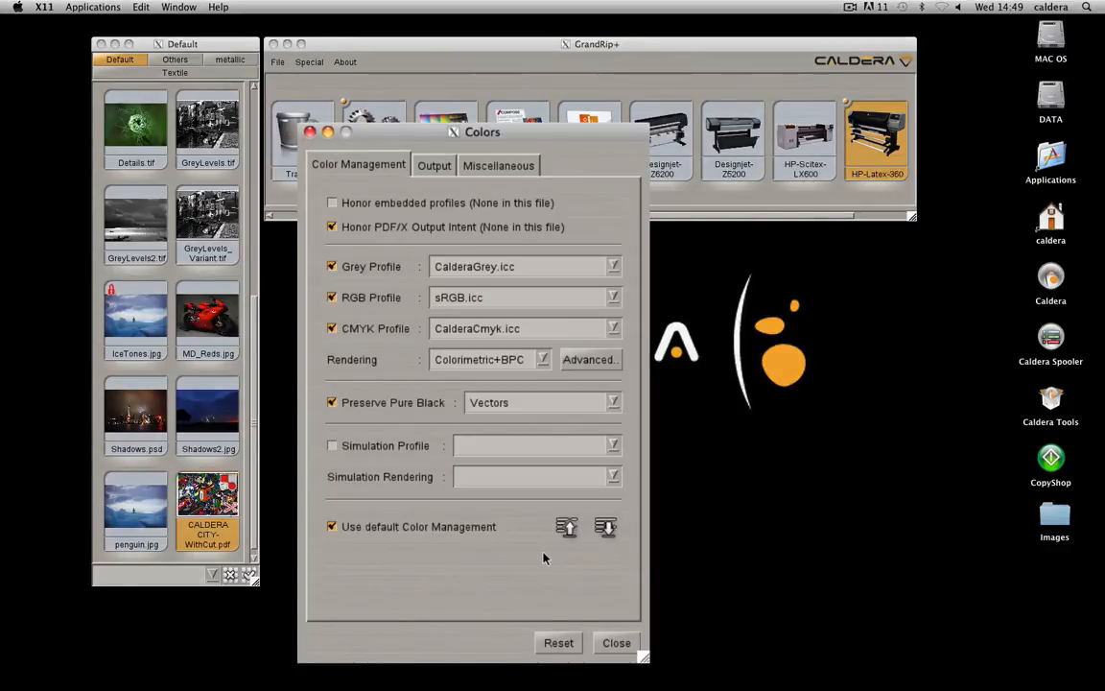
# Enable InkPerformer on the Output settings and review the Miscellaneous rendering settings.
pyautogui.click(434, 165)
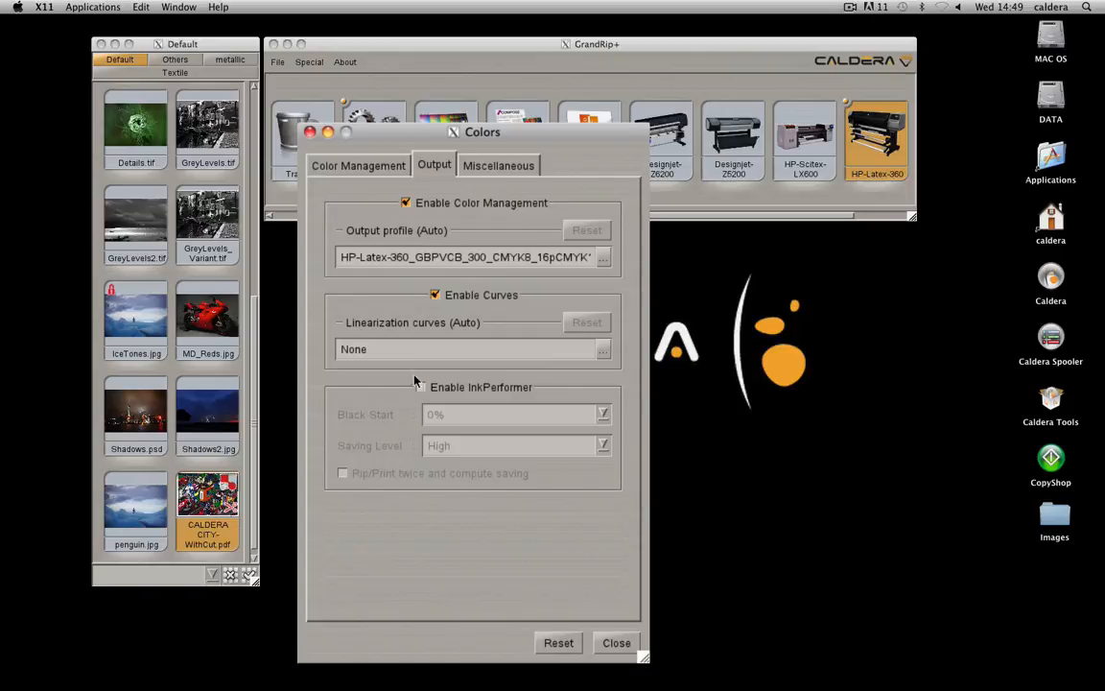
pyautogui.click(418, 387)
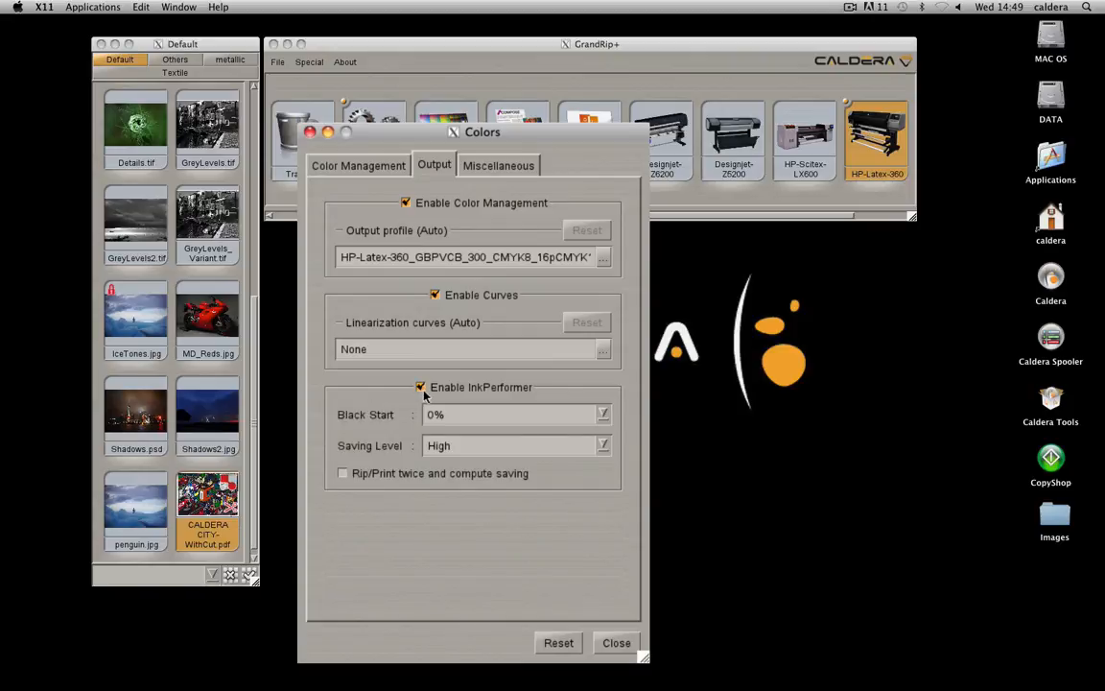
pyautogui.click(499, 165)
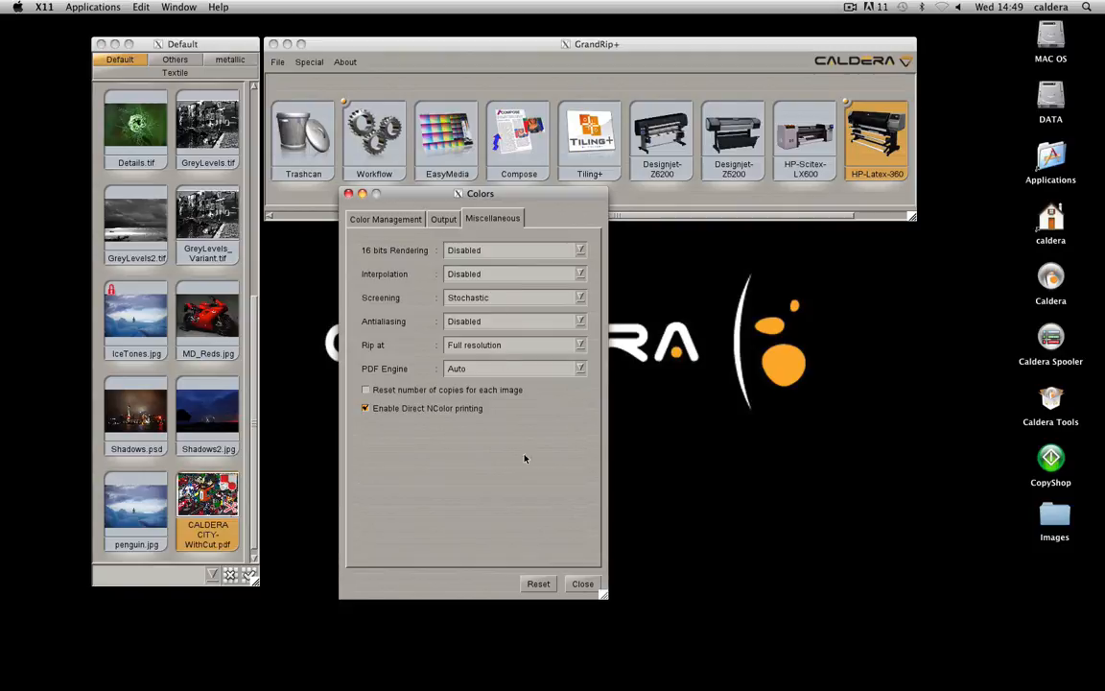
pyautogui.click(583, 584)
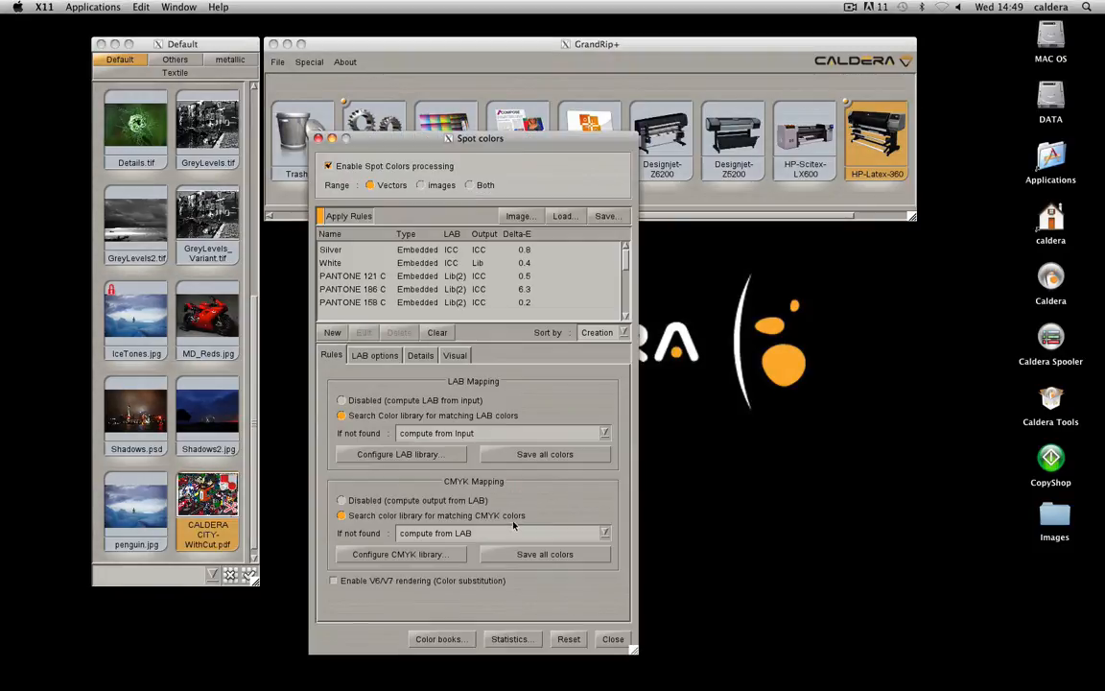
# Inspect PANTONE 121 C's LAB options, values and visual preview, then preview White and close Spot colors.
pyautogui.click(353, 277)
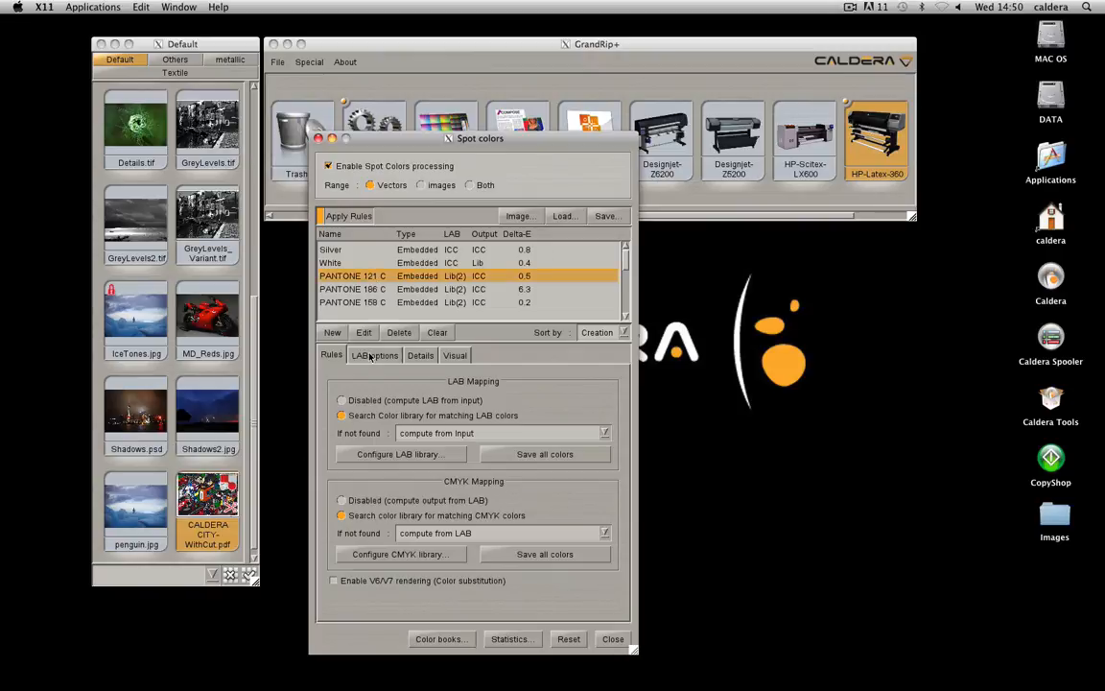
pyautogui.click(374, 355)
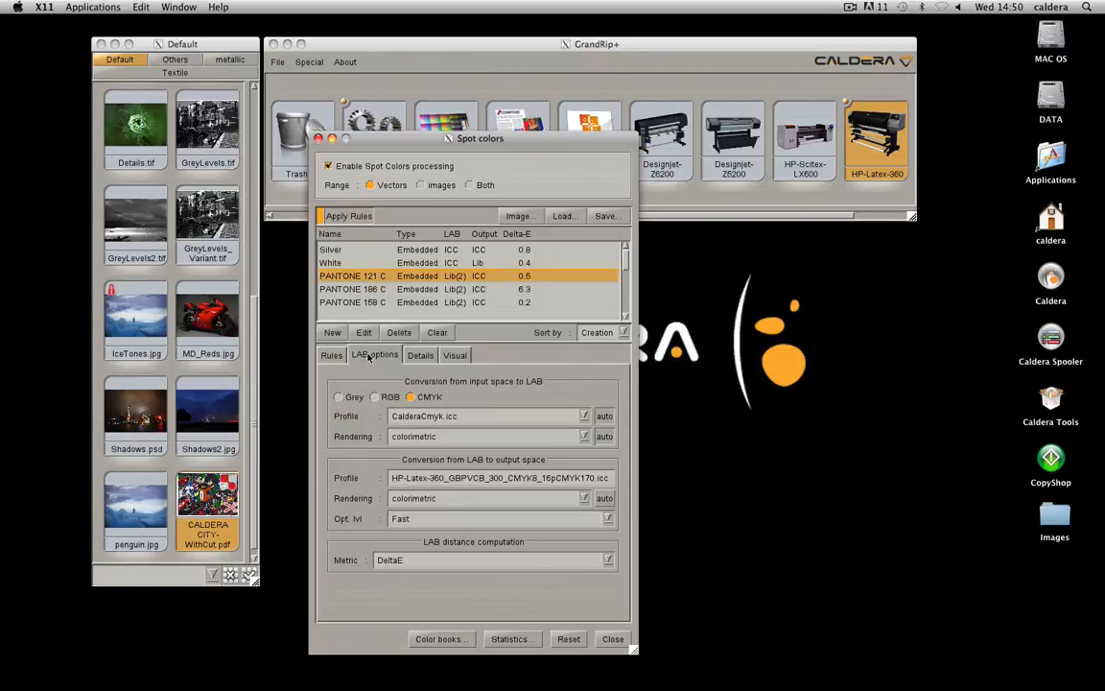
pyautogui.click(420, 355)
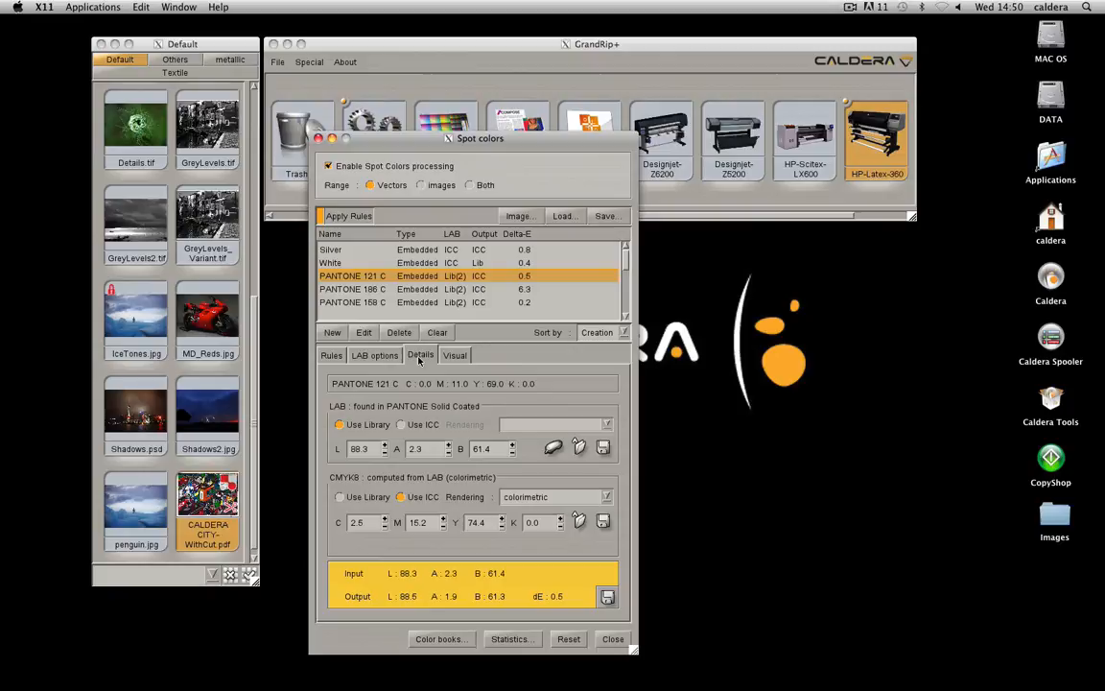
pyautogui.click(455, 355)
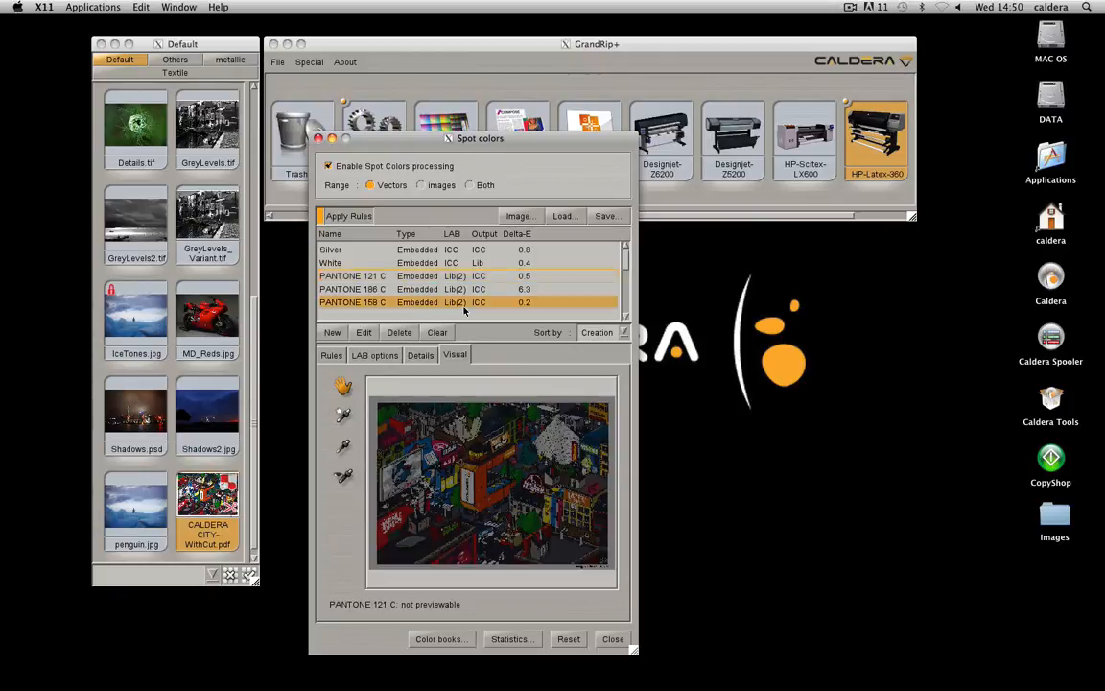
pyautogui.click(331, 263)
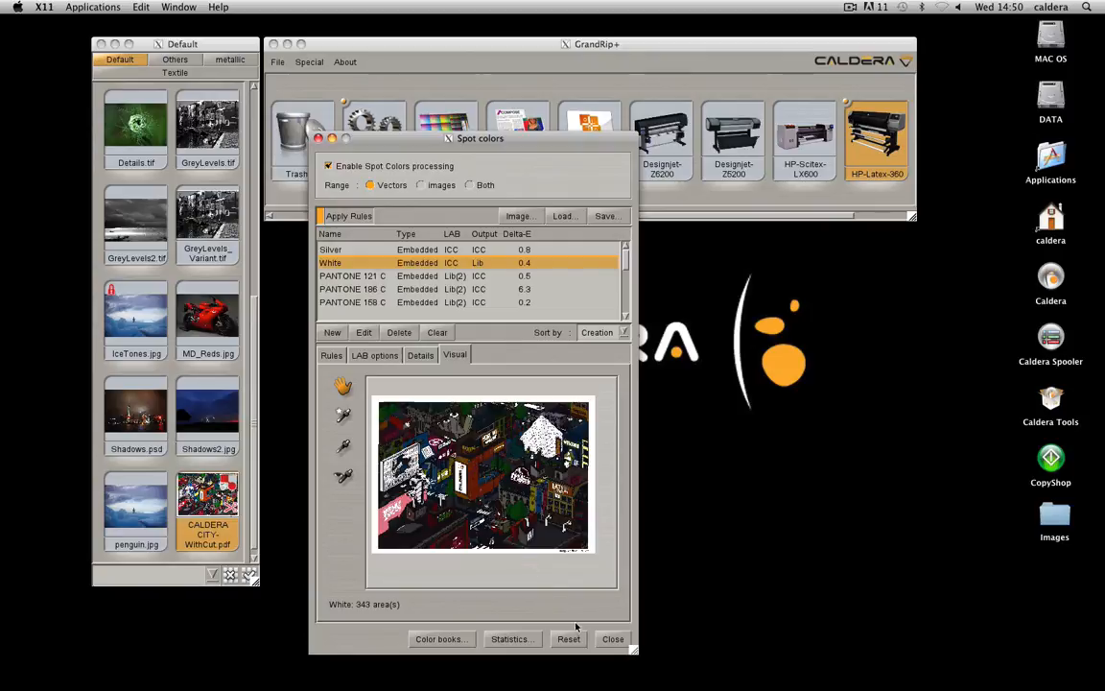
pyautogui.click(613, 639)
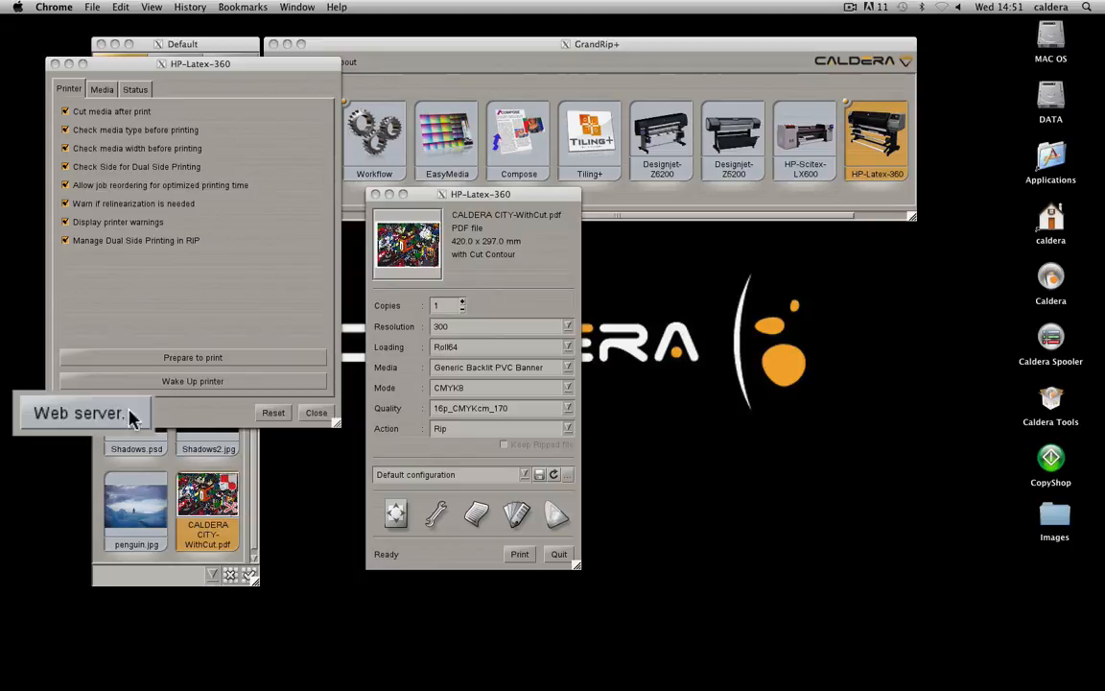
# Check the HP-Latex-360's loaded media and ink status, then close the printer settings.
pyautogui.click(78, 413)
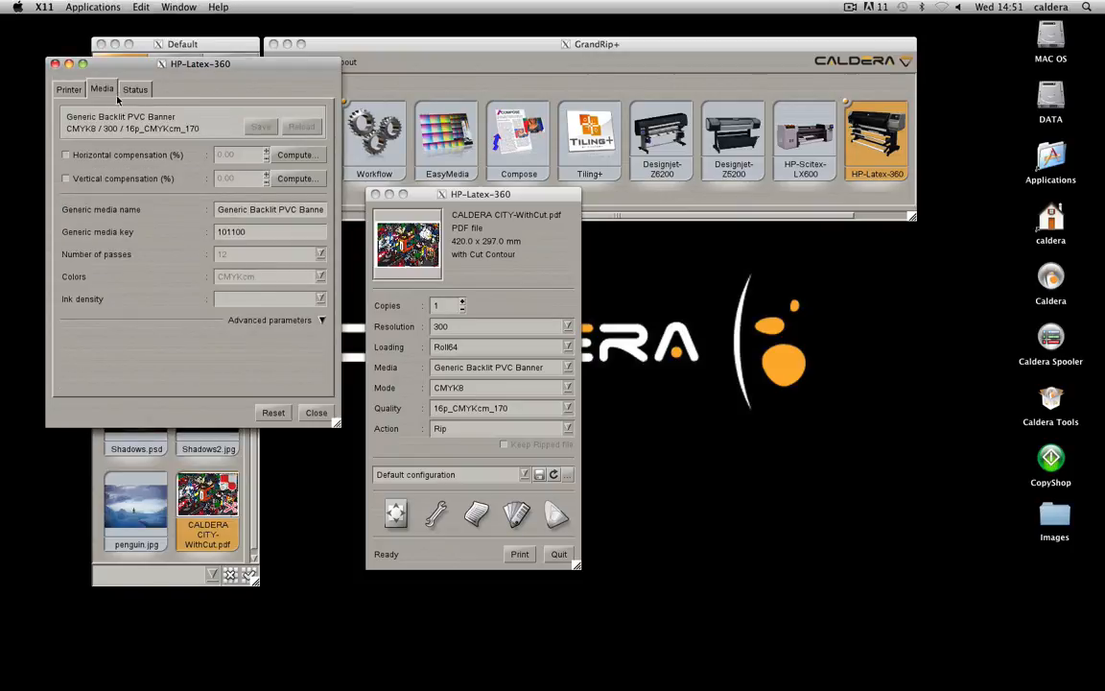
pyautogui.click(134, 88)
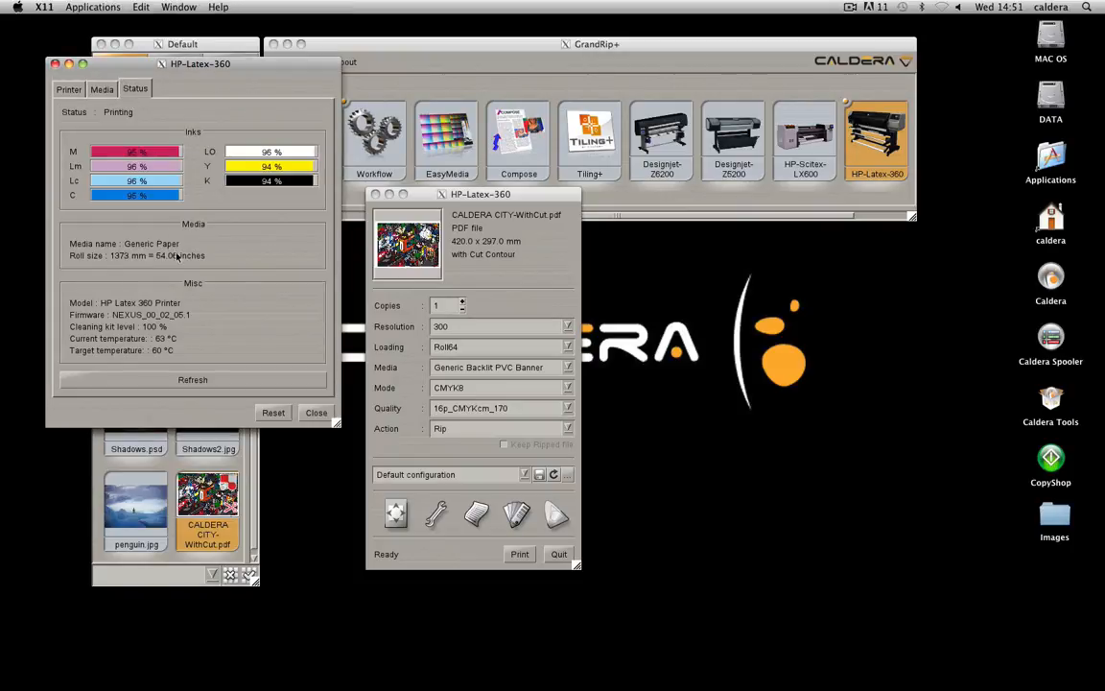
pyautogui.click(315, 410)
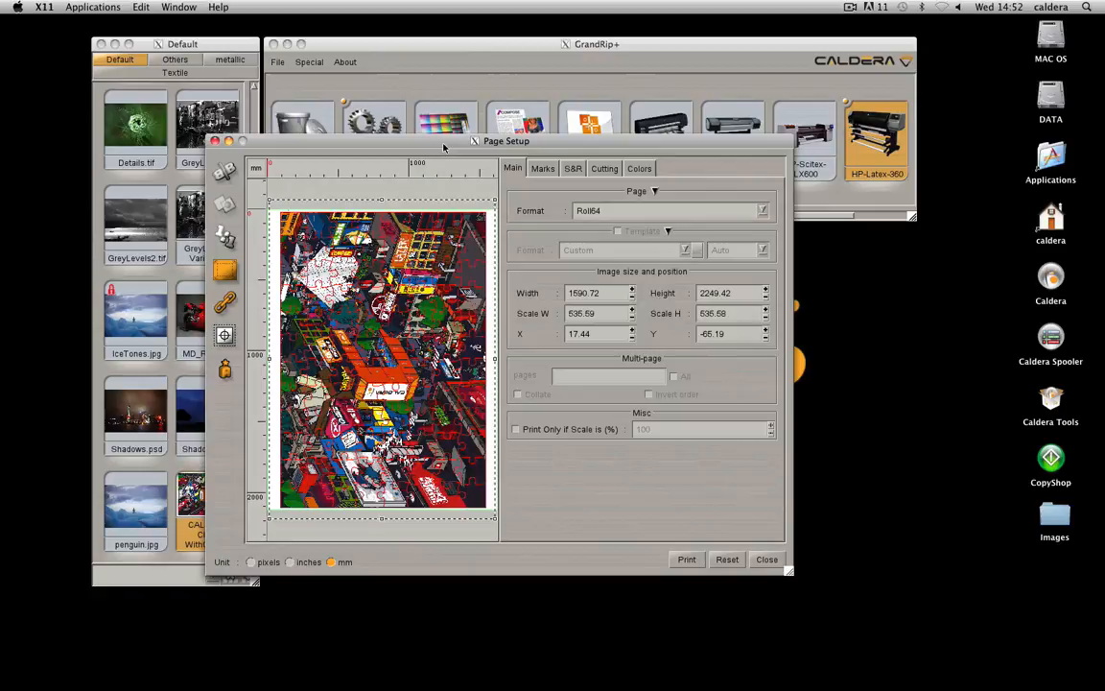
pyautogui.moveTo(541, 176)
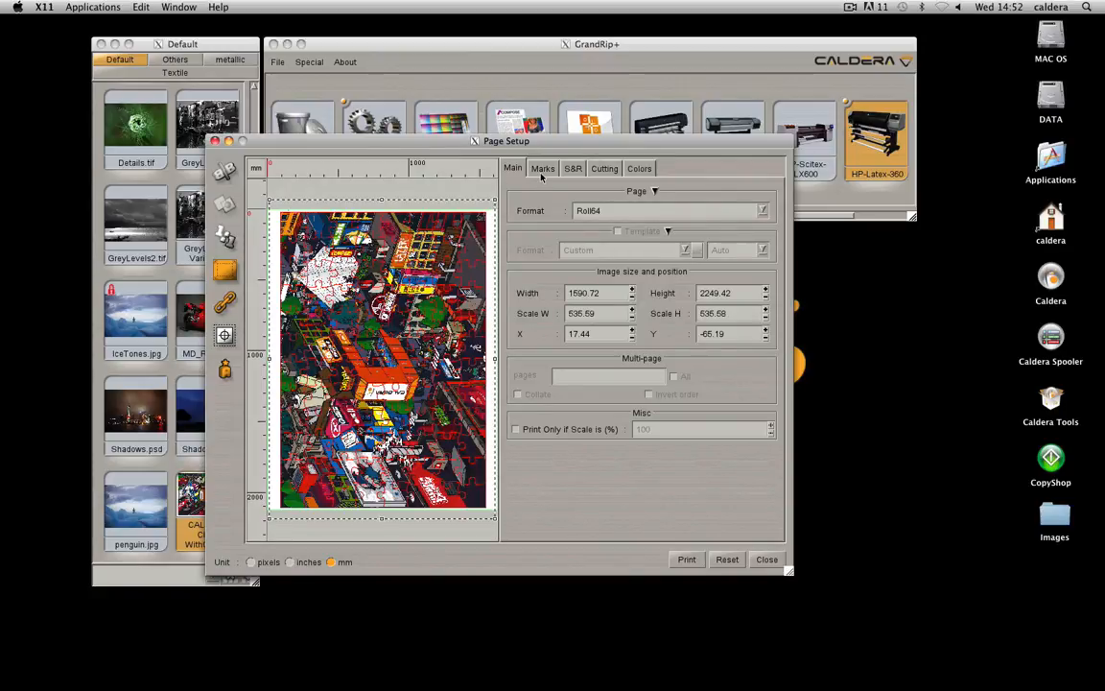
# Add a control strip in Marks and try two Step & Repeat copies before reverting to one.
pyautogui.click(543, 169)
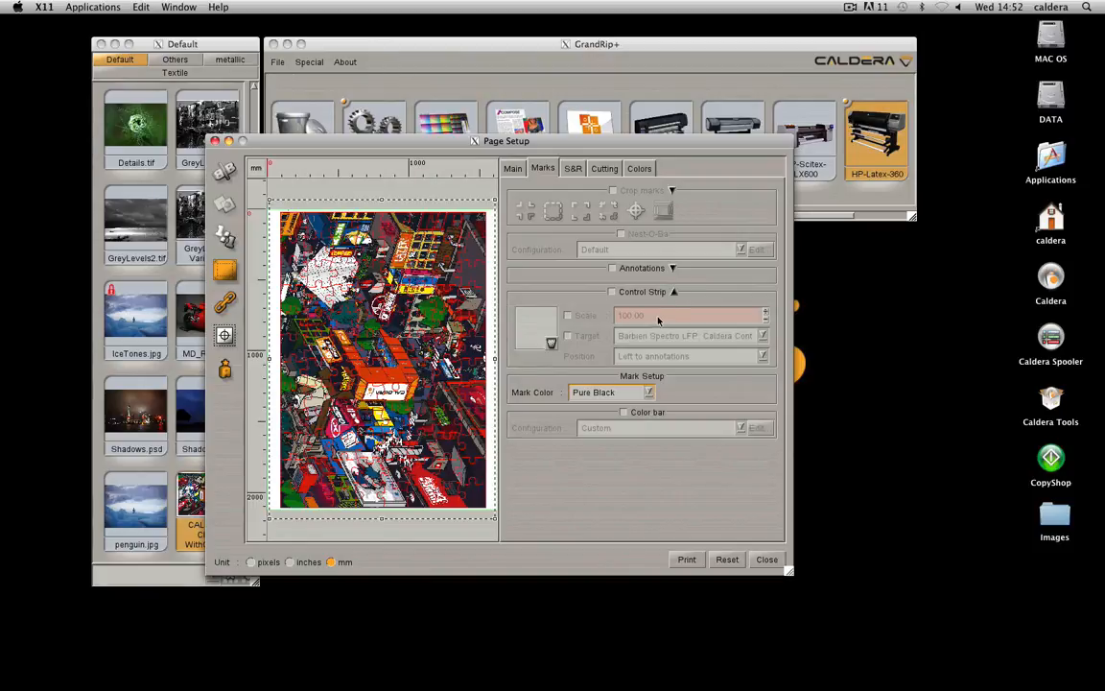
pyautogui.click(612, 292)
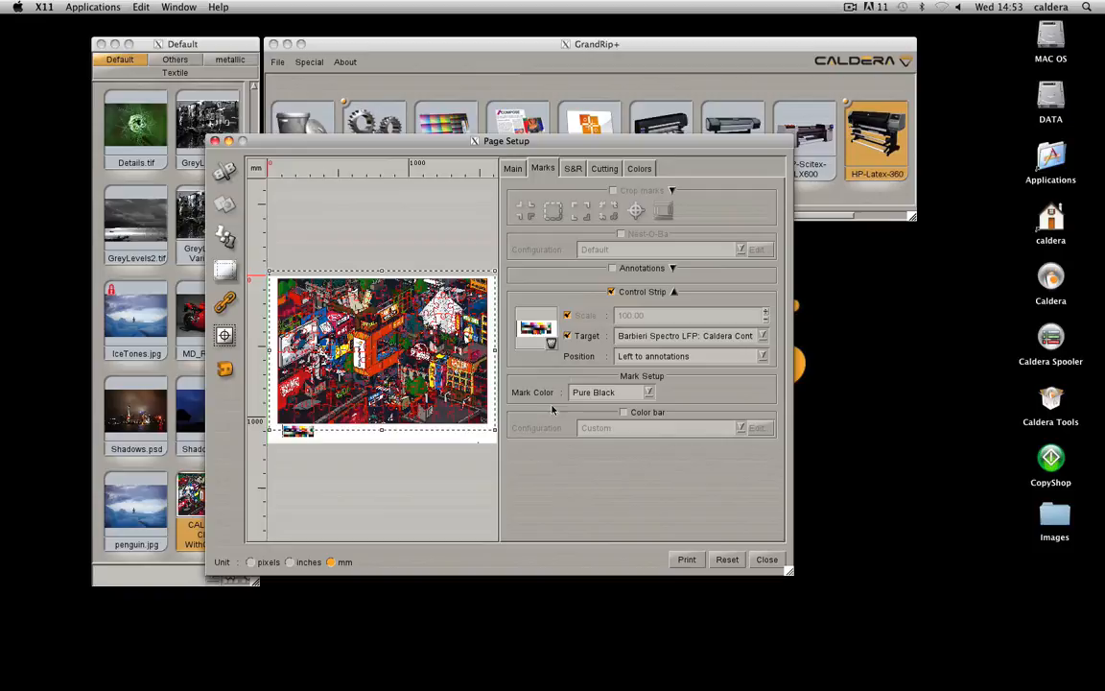
pyautogui.click(571, 169)
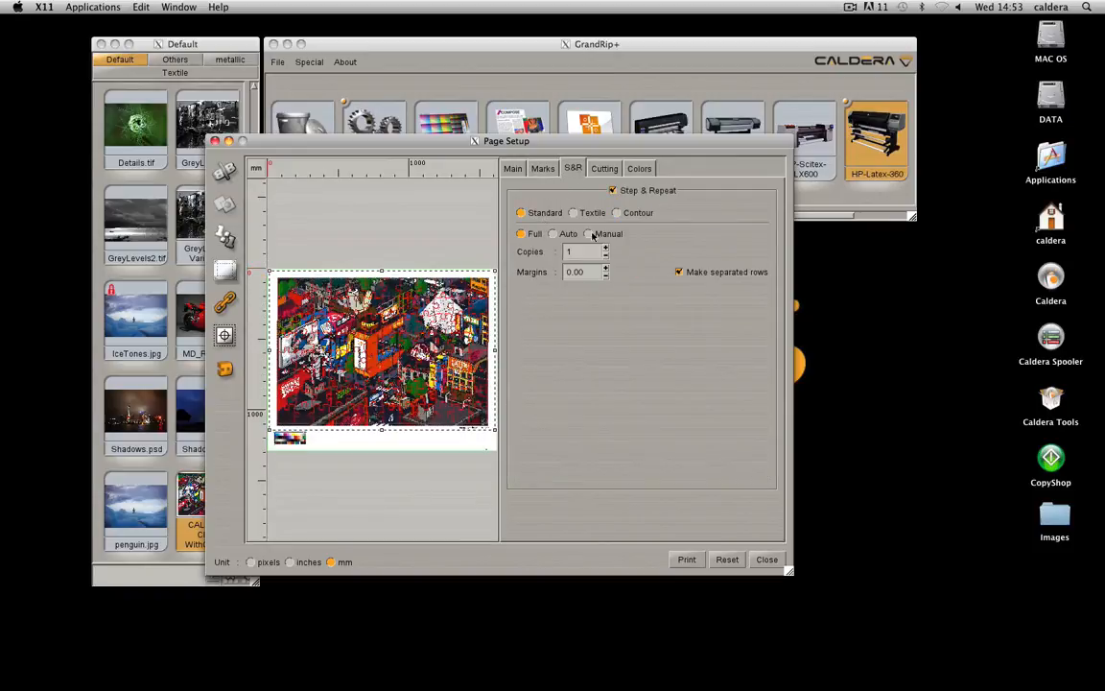
pyautogui.click(606, 250)
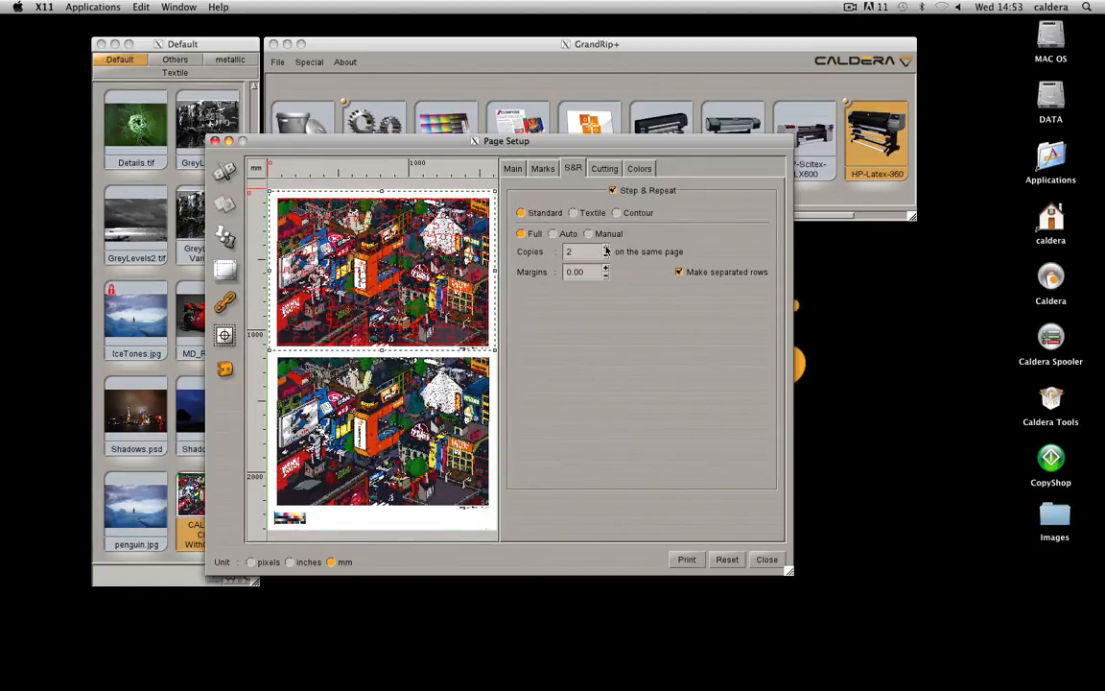
pyautogui.click(614, 190)
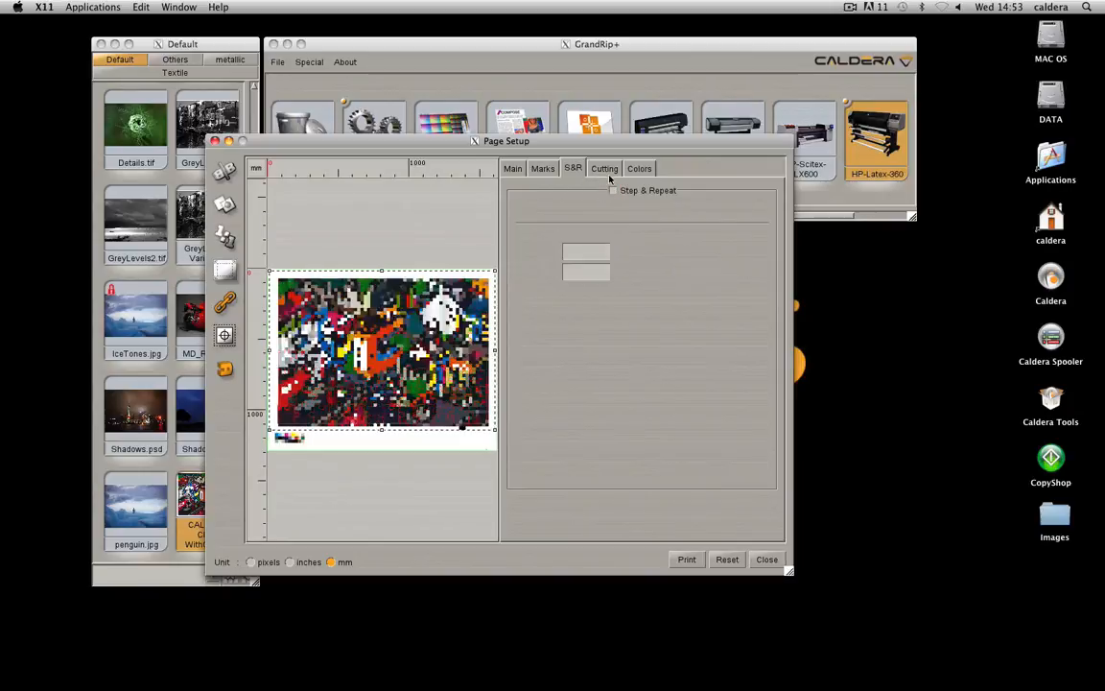
# Enable Cutting Contour with registration marks and close Page Setup.
pyautogui.click(605, 169)
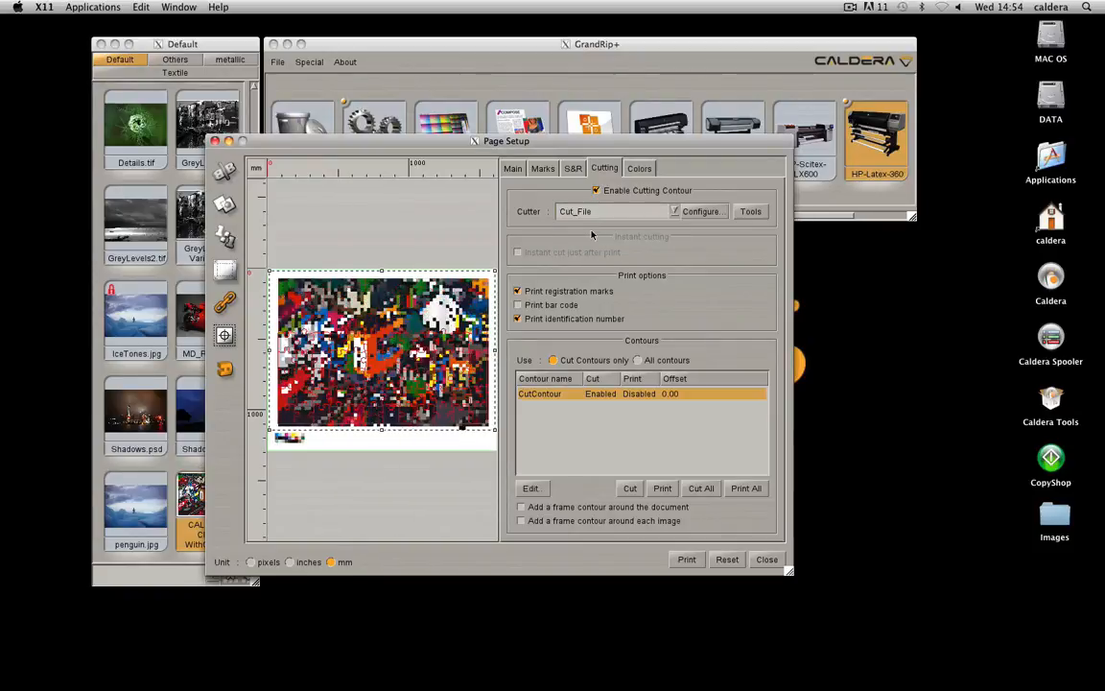
pyautogui.click(639, 169)
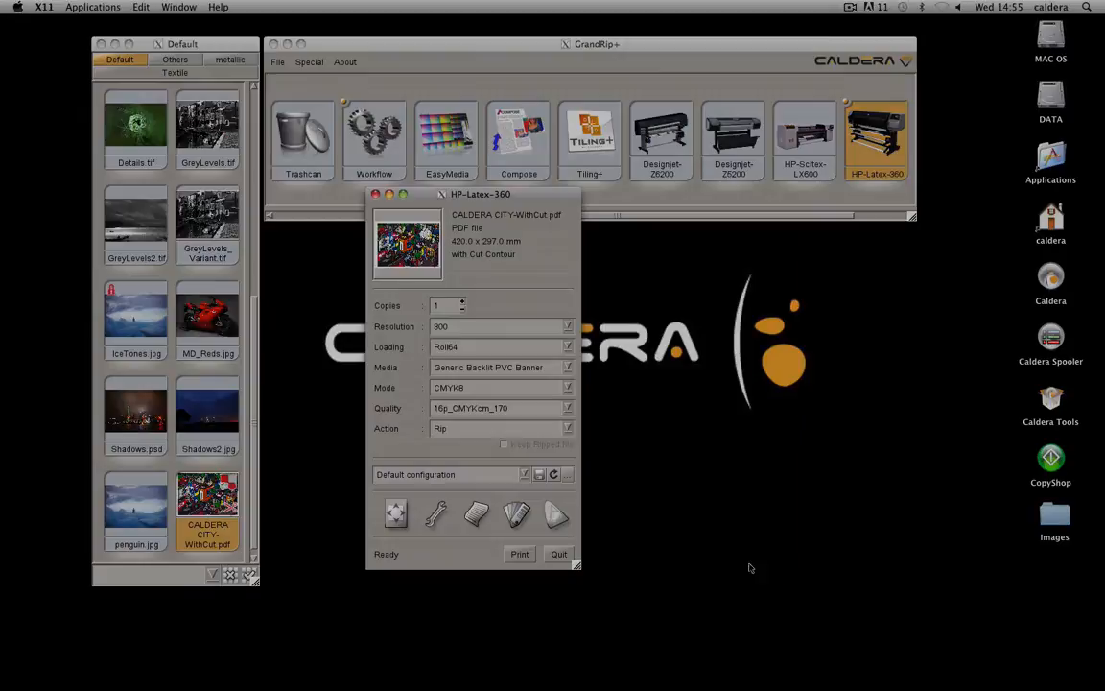
pyautogui.click(518, 552)
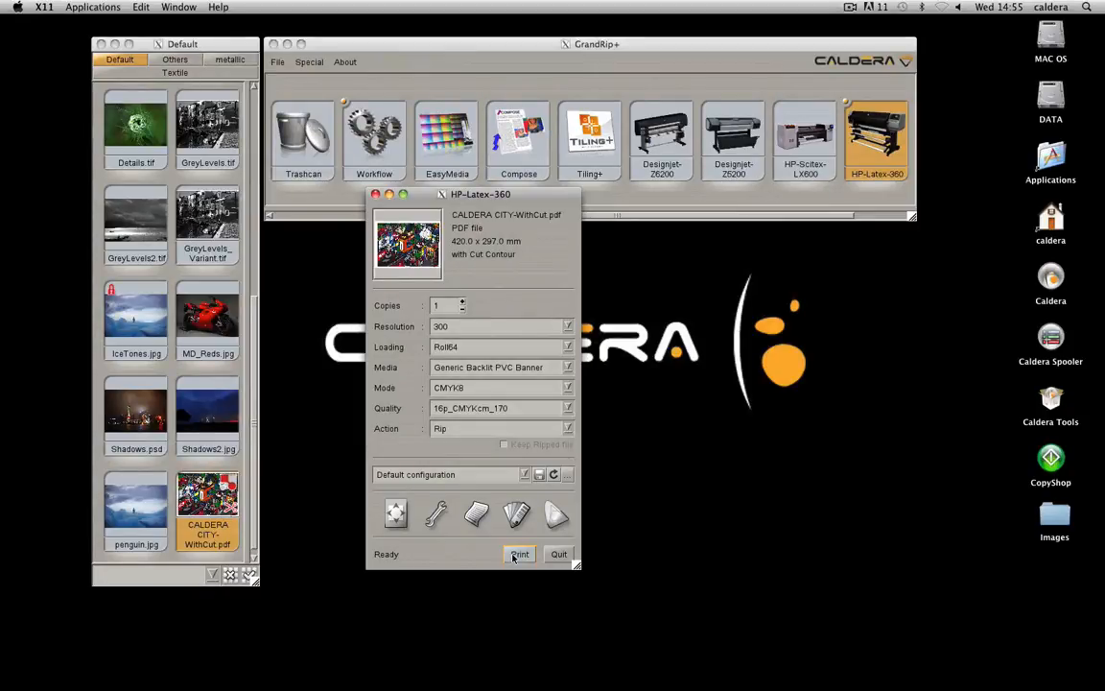
pyautogui.click(518, 553)
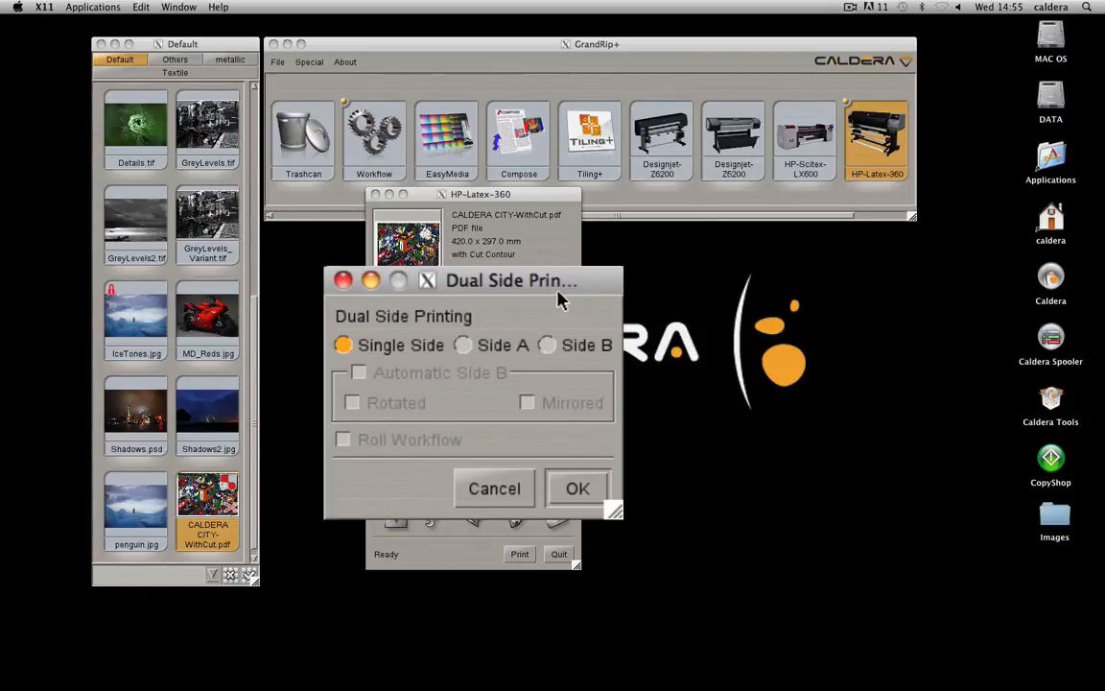
pyautogui.moveTo(428, 298)
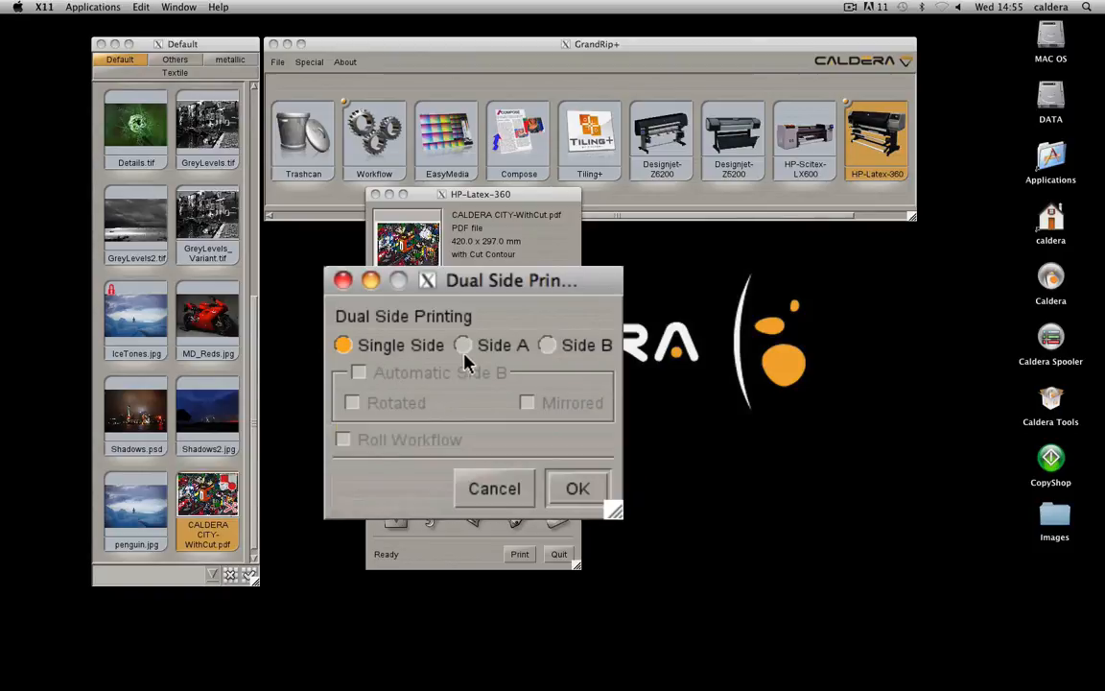
pyautogui.click(464, 346)
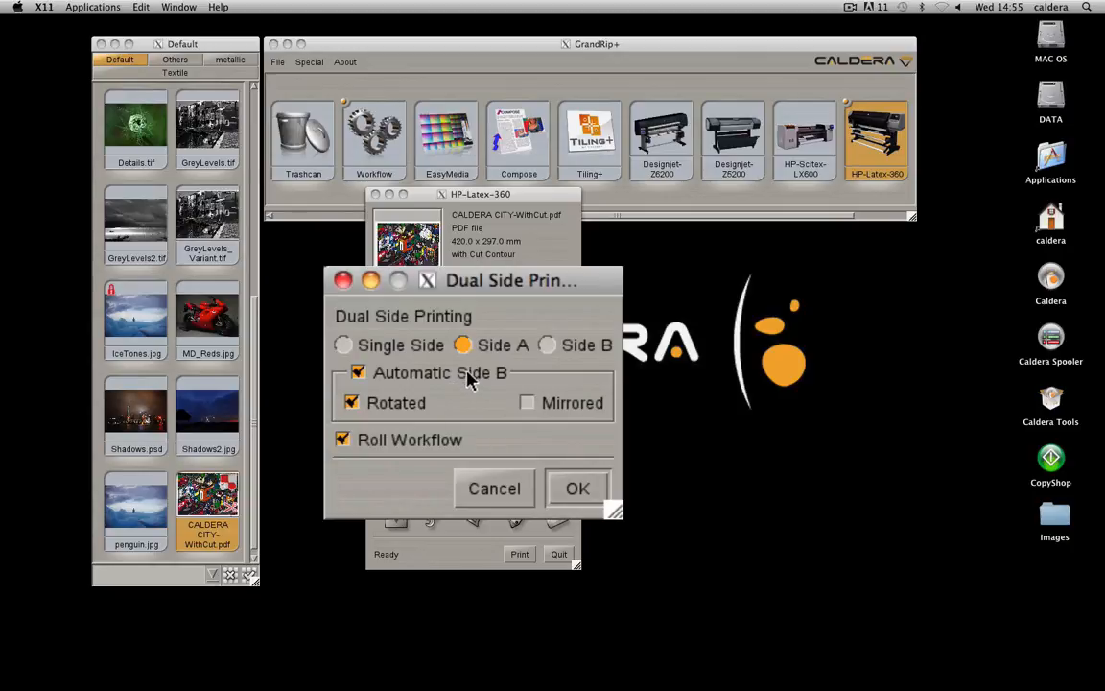
pyautogui.moveTo(376, 401)
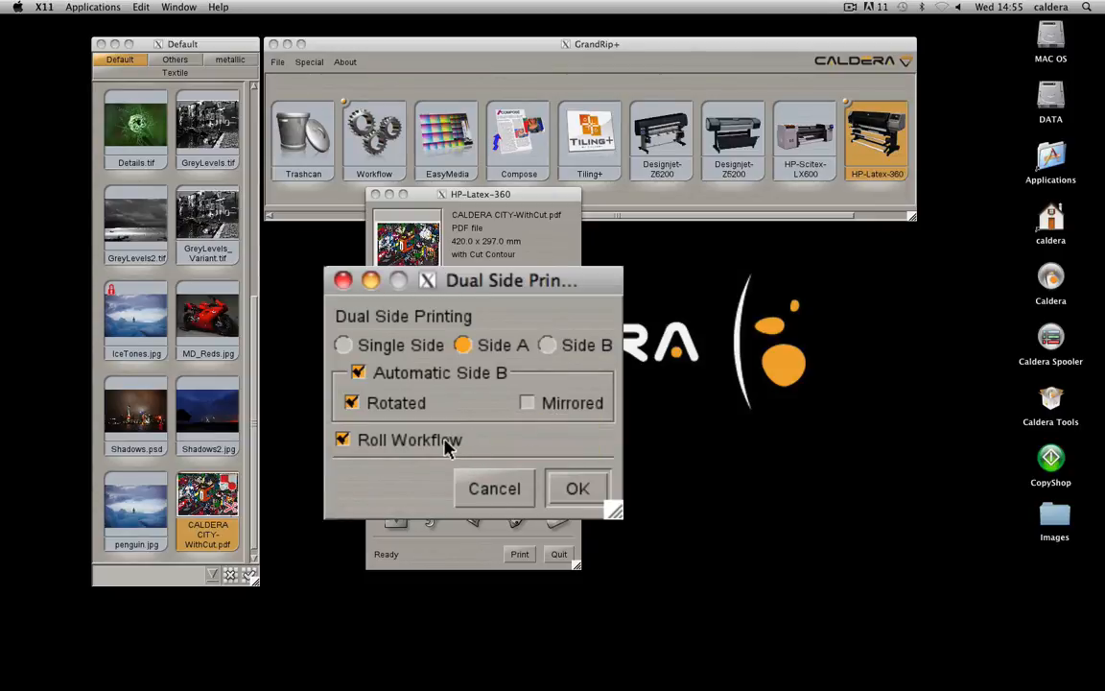
pyautogui.moveTo(434, 453)
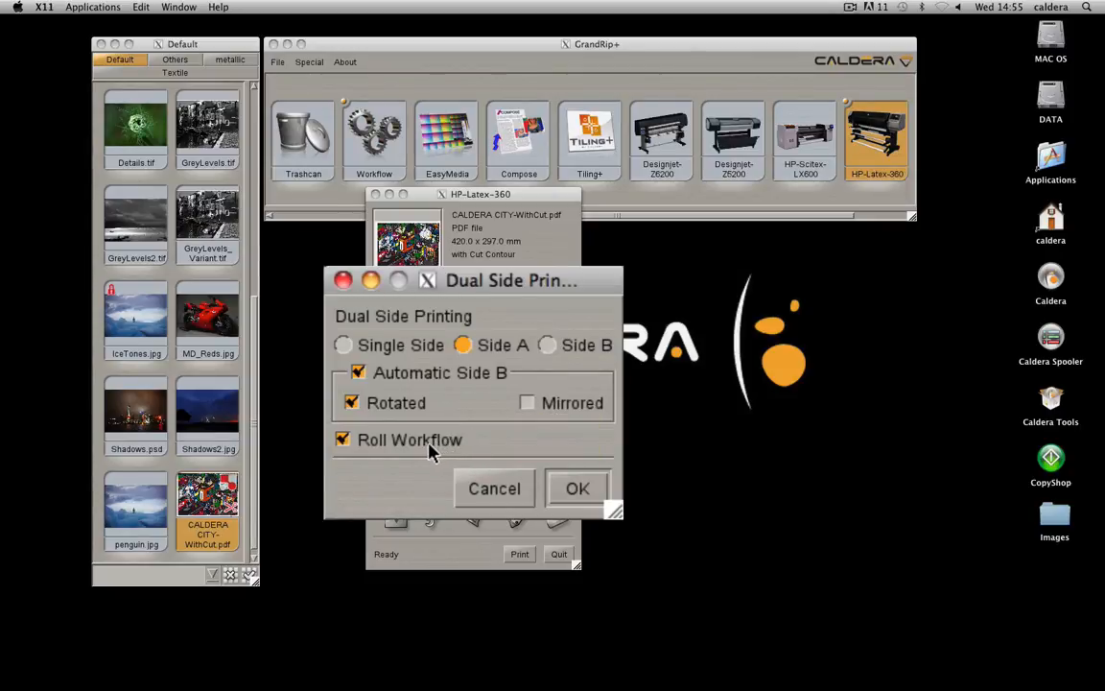
pyautogui.moveTo(415, 457)
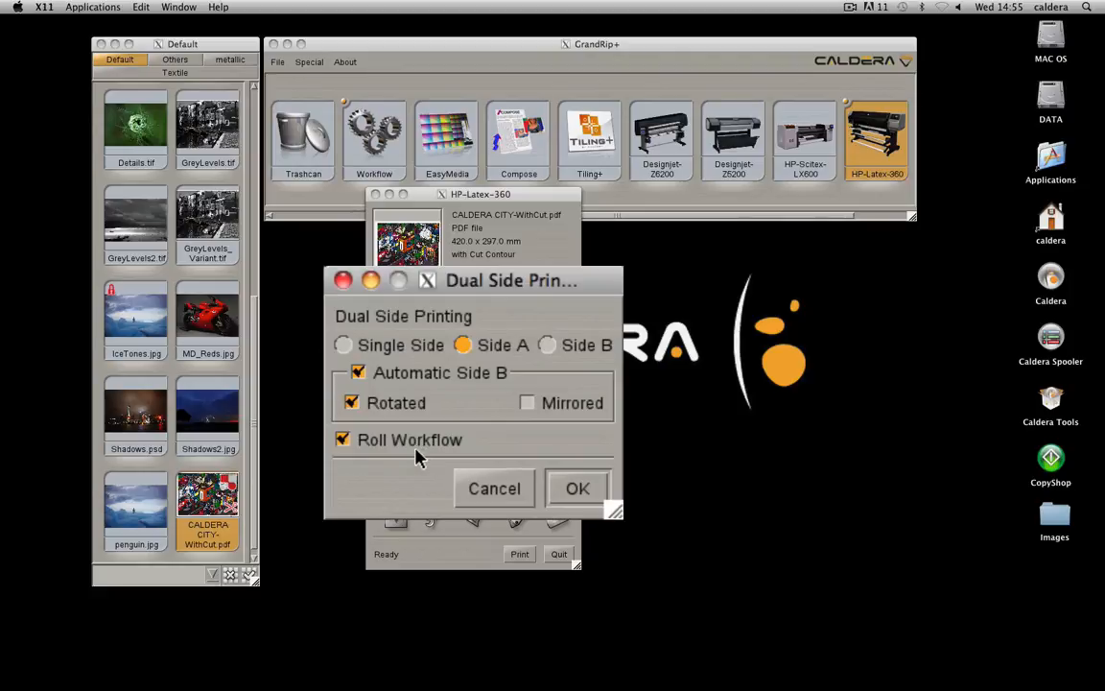
pyautogui.moveTo(414, 456)
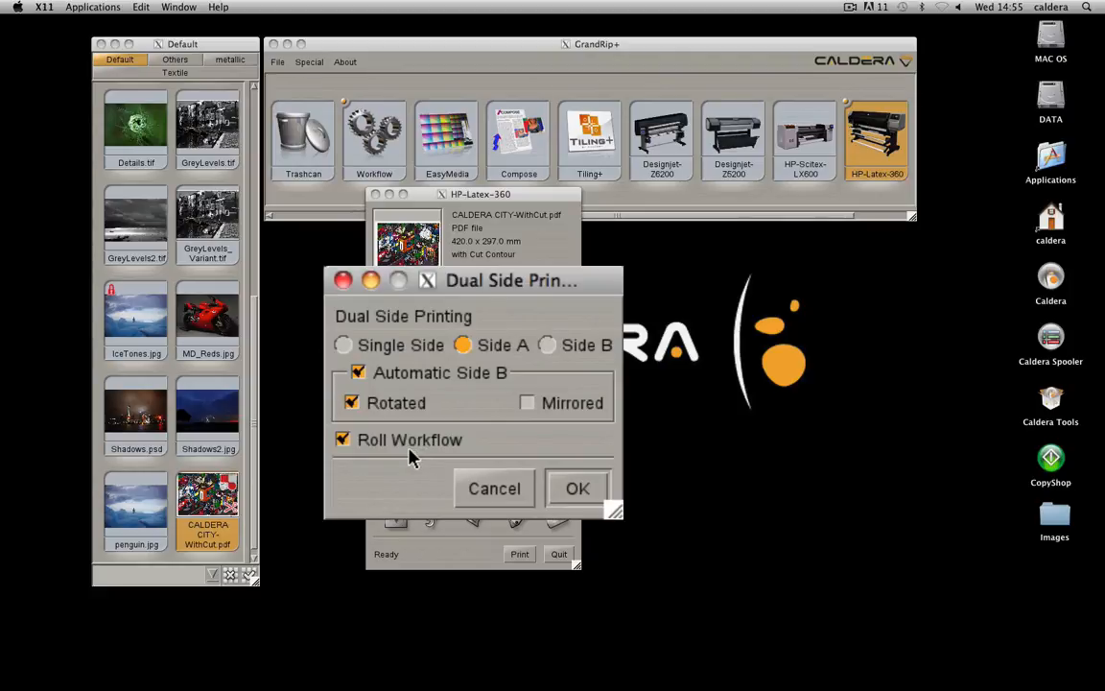
pyautogui.moveTo(392, 478)
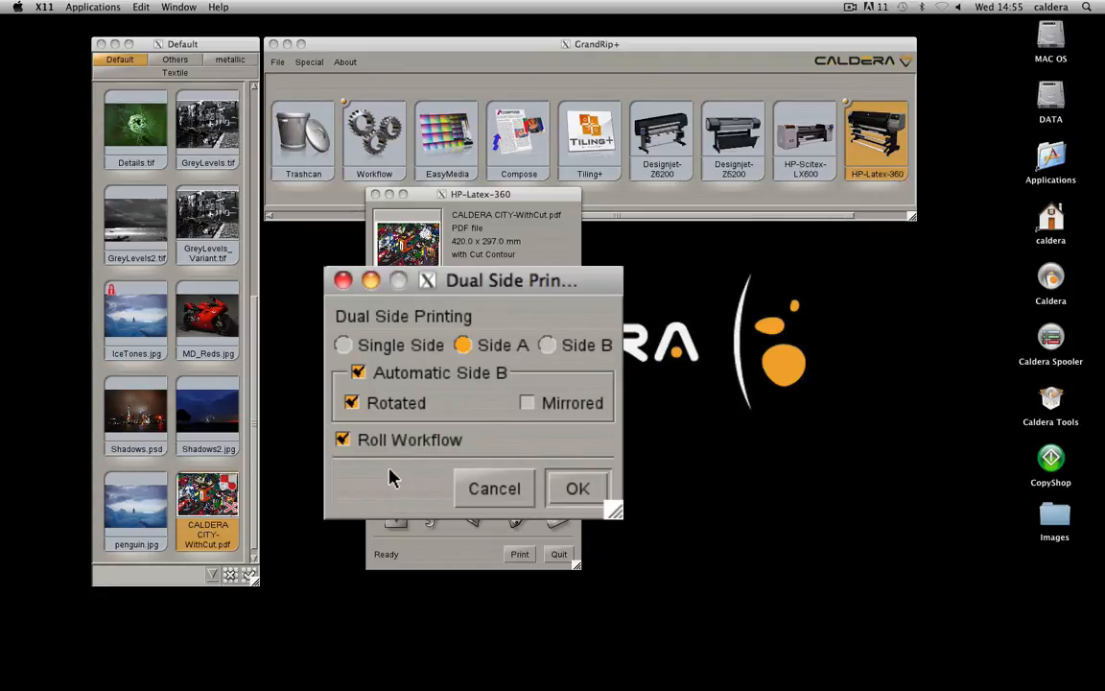
pyautogui.click(341, 345)
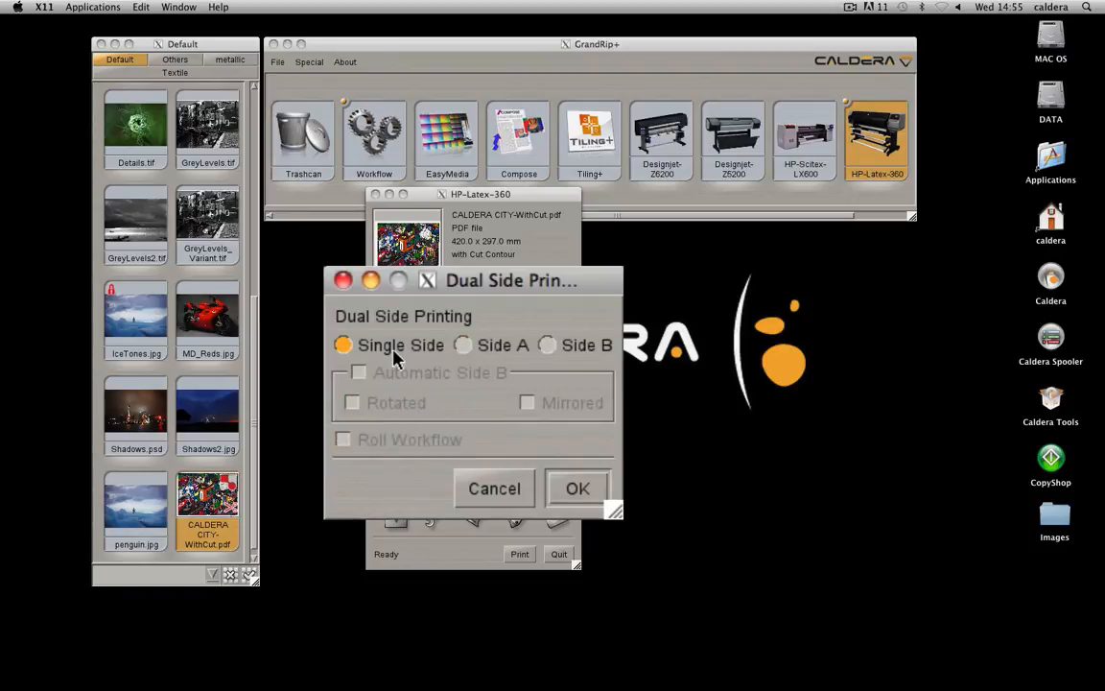
pyautogui.click(578, 489)
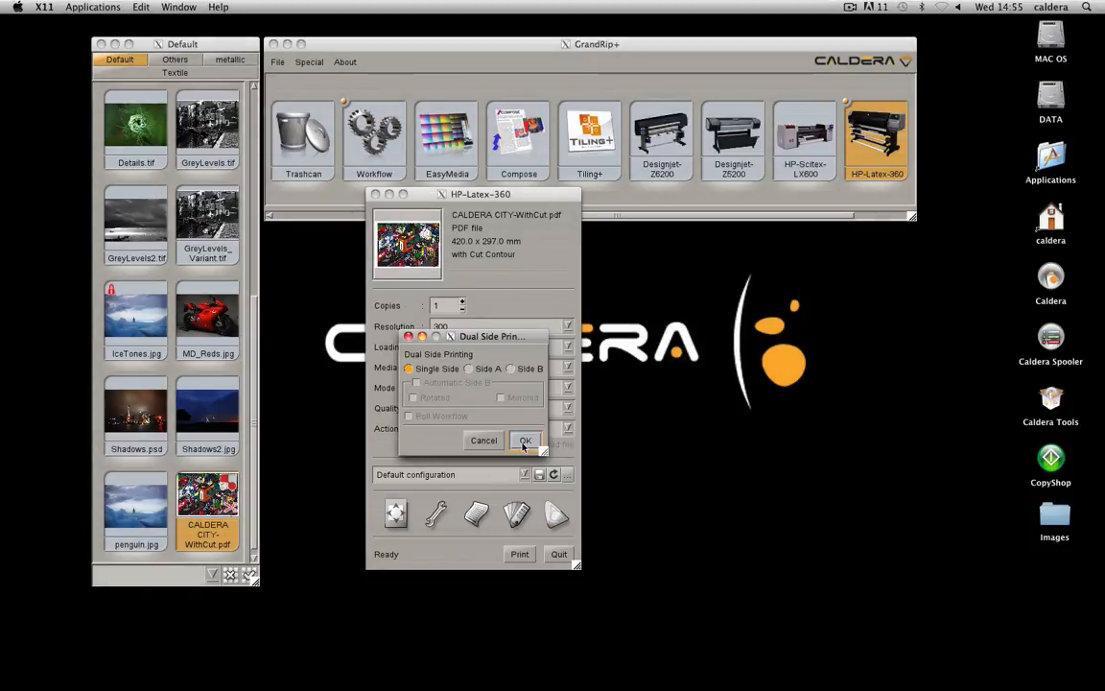
pyautogui.click(526, 440)
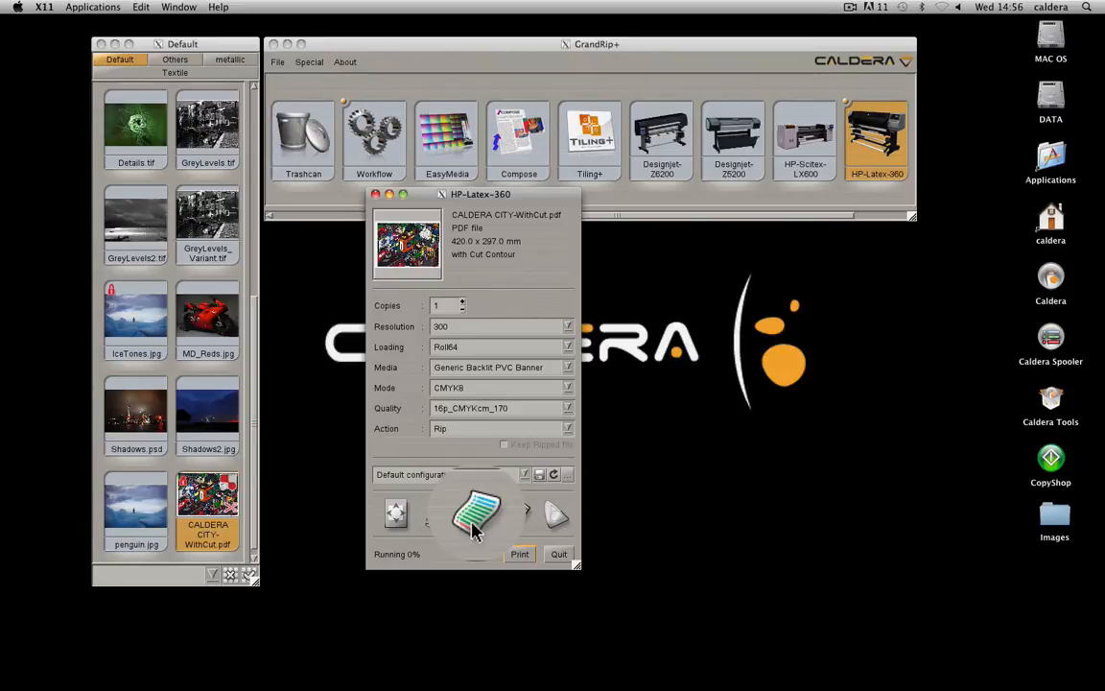
# Follow the rip to 100% in the Spooler, reviewing Colors, Printer, Media, CostProof, Cutting and Job Ticket details.
pyautogui.click(518, 553)
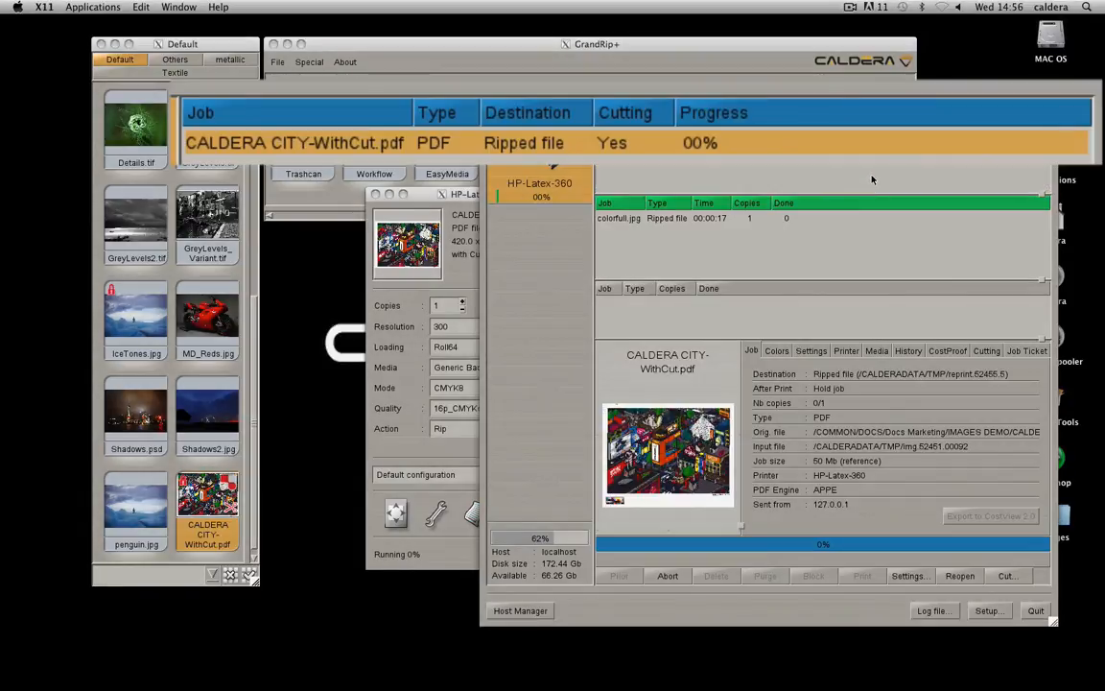
pyautogui.moveTo(723, 171)
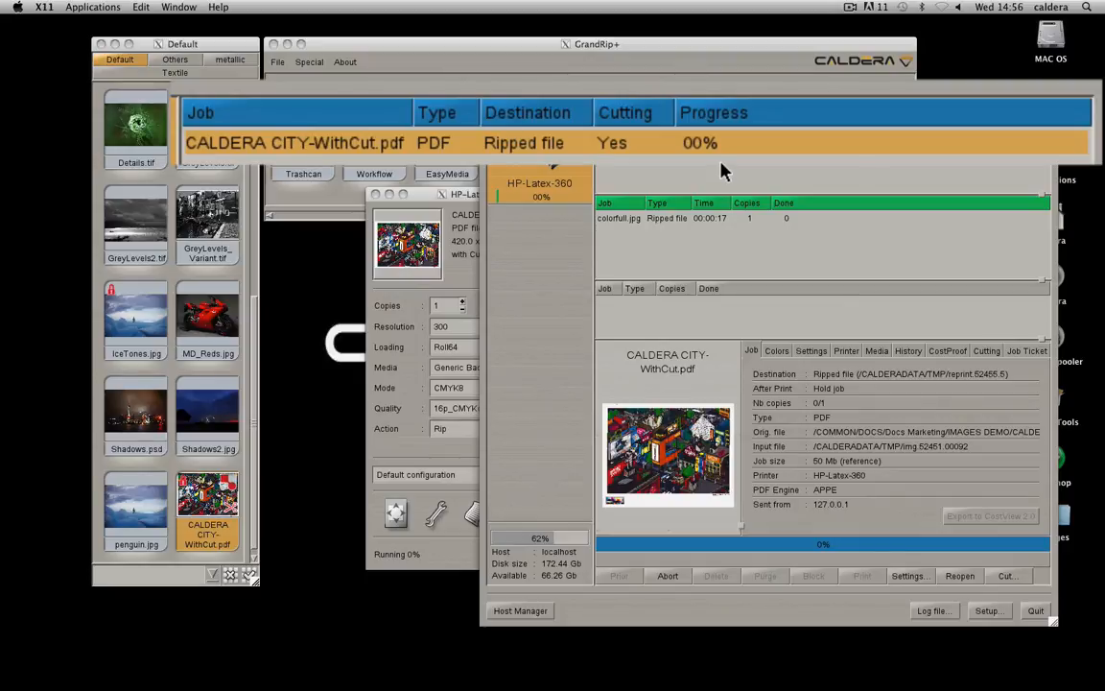
pyautogui.click(685, 303)
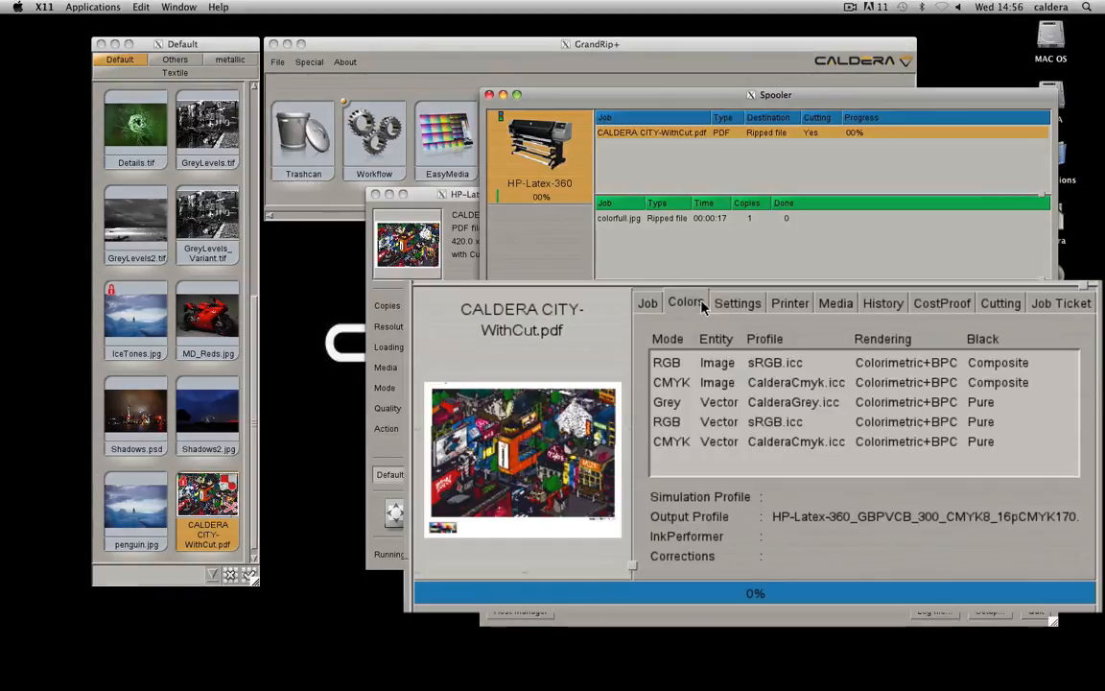
pyautogui.click(791, 303)
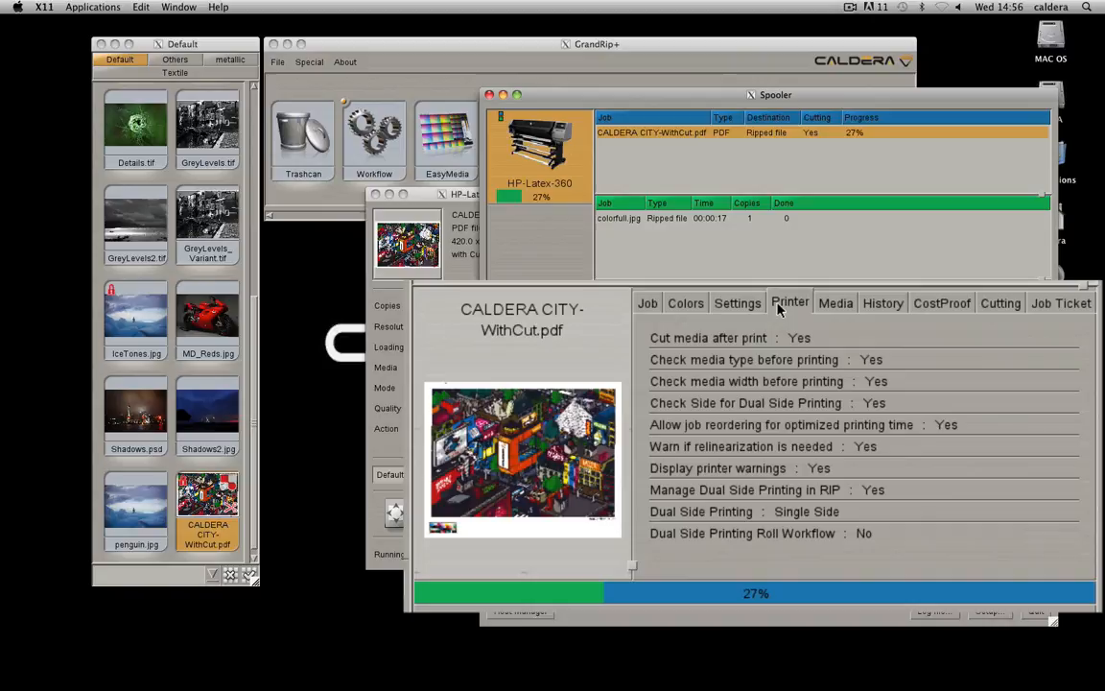
pyautogui.click(834, 303)
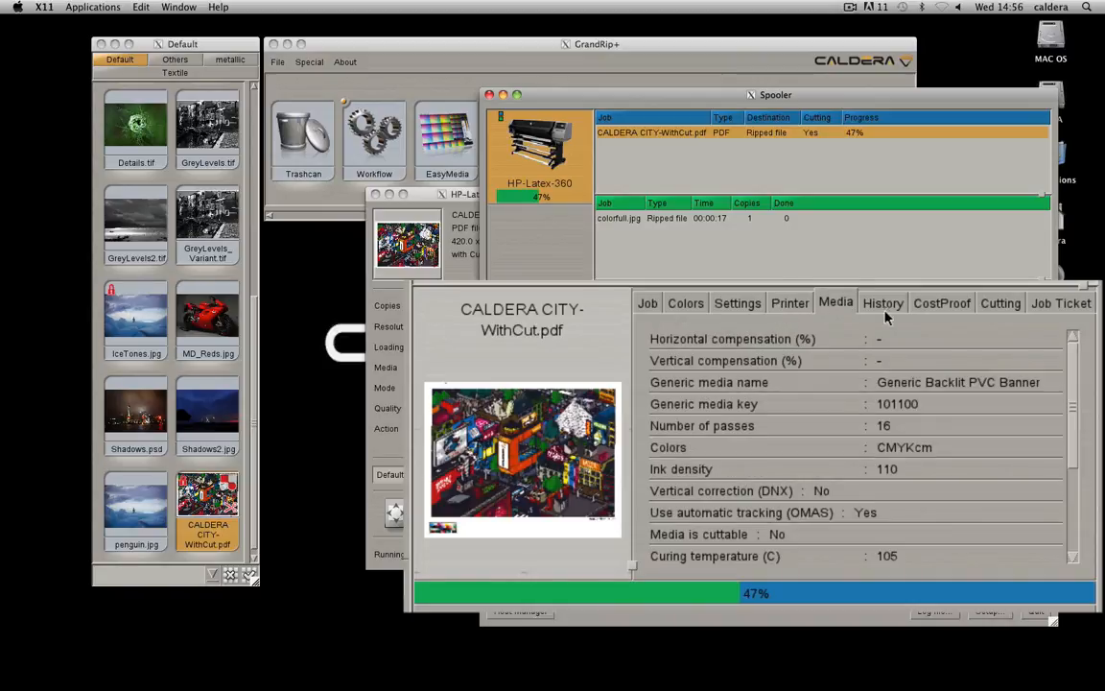
pyautogui.click(940, 303)
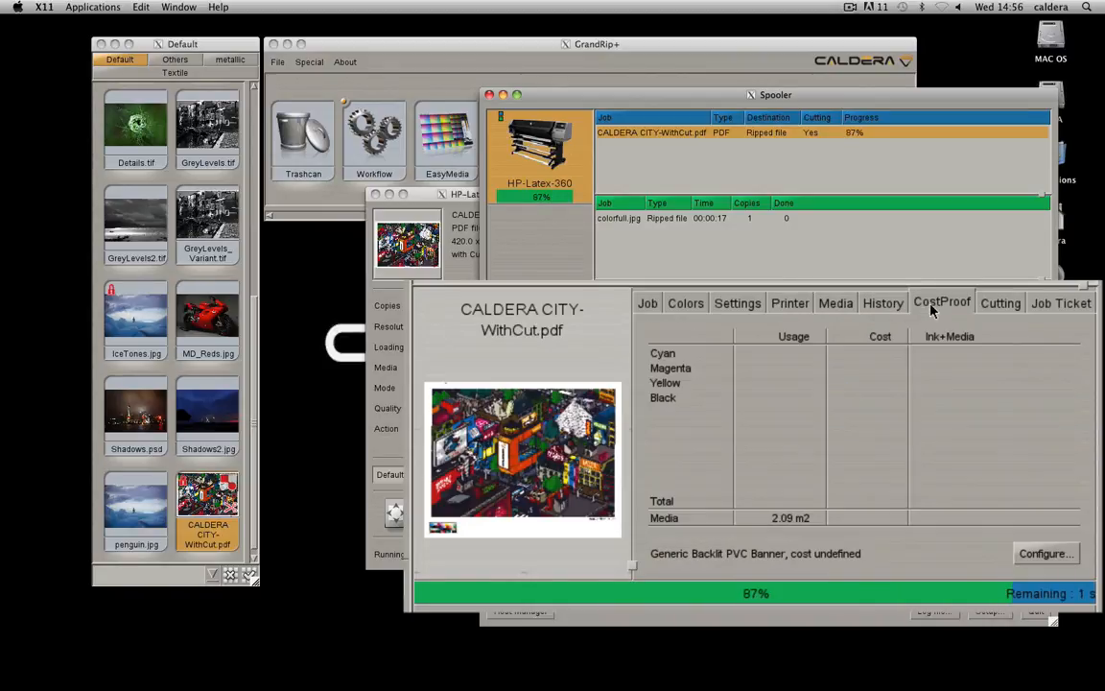
pyautogui.click(1000, 303)
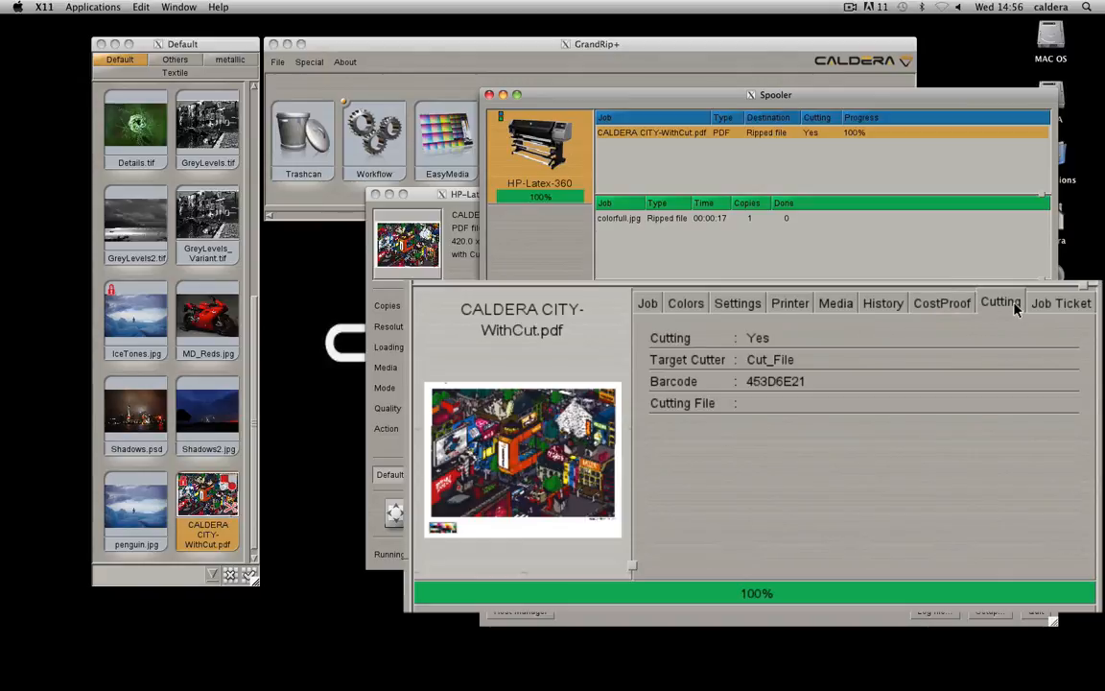
pyautogui.click(1059, 303)
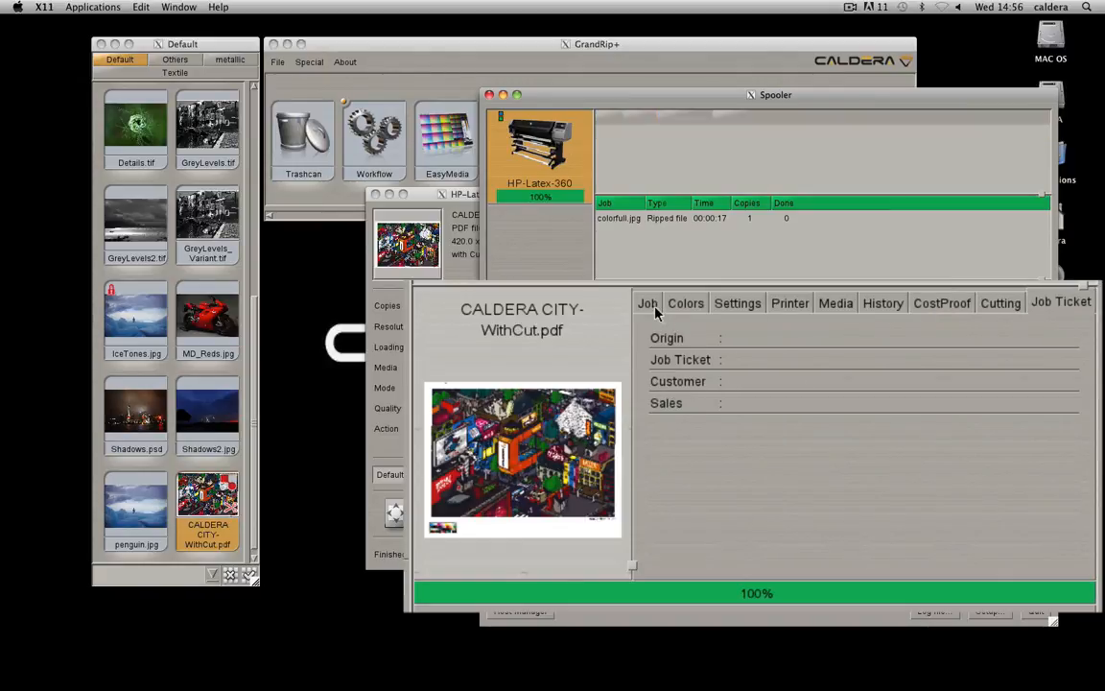